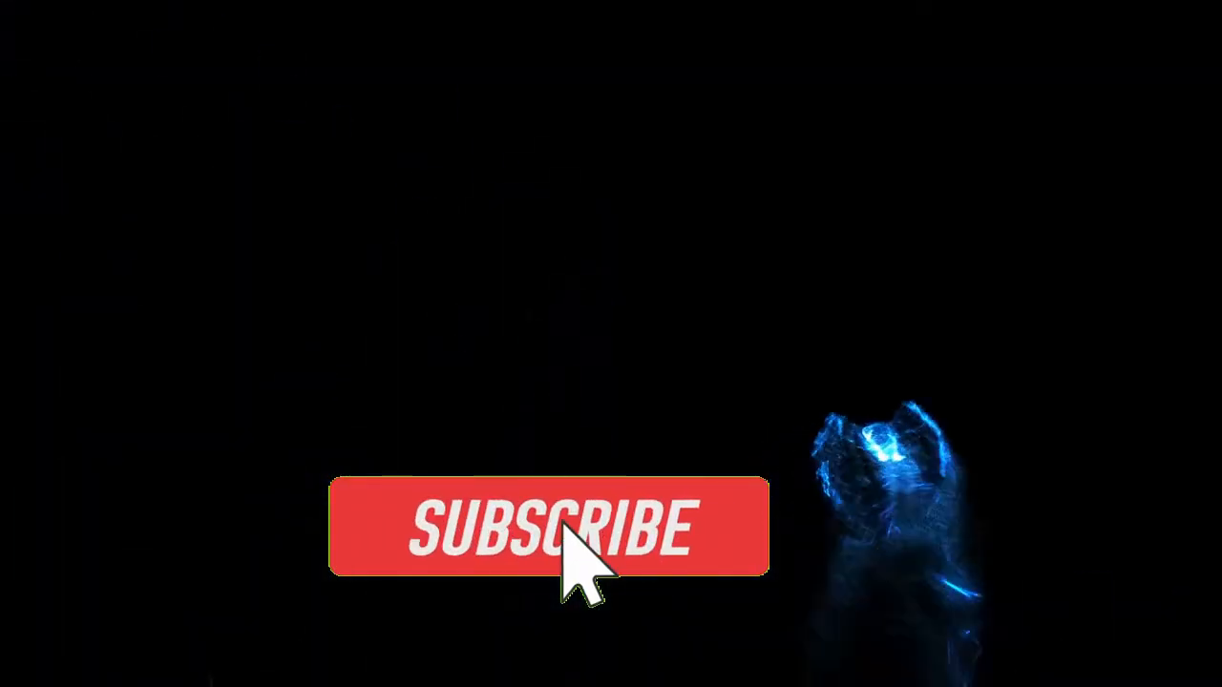
# Step: Start a new, empty untitled design in the Design workspace
pyautogui.click(544, 531)
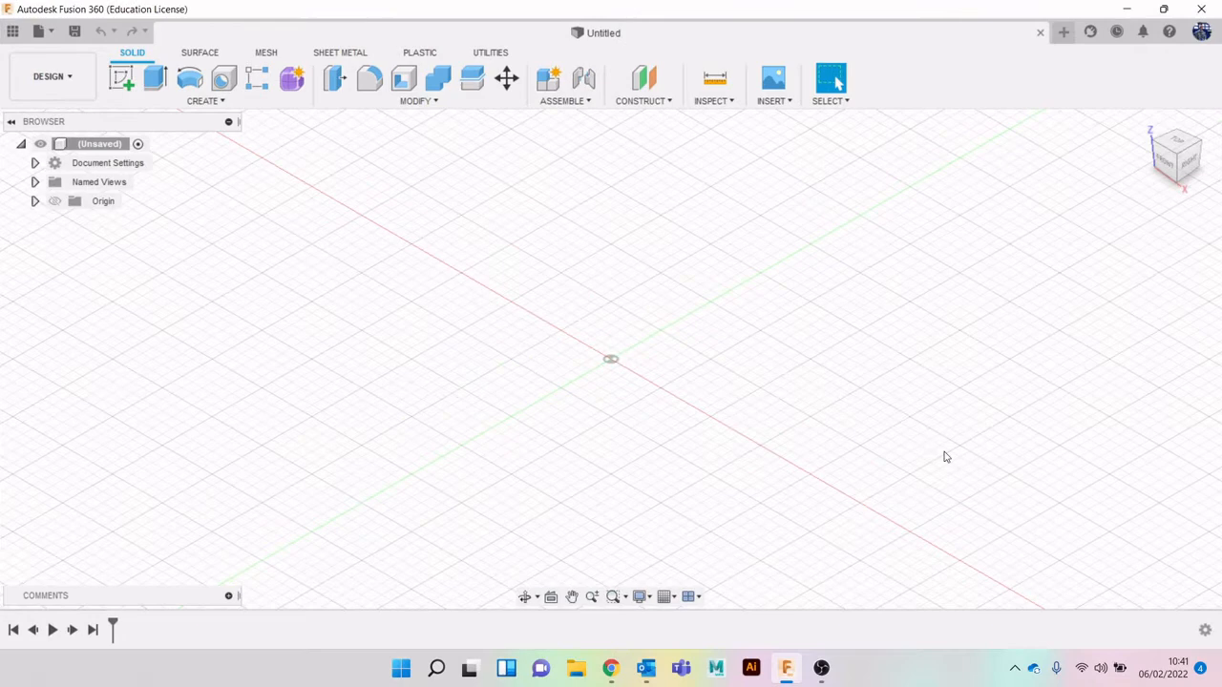
pyautogui.moveTo(611, 668)
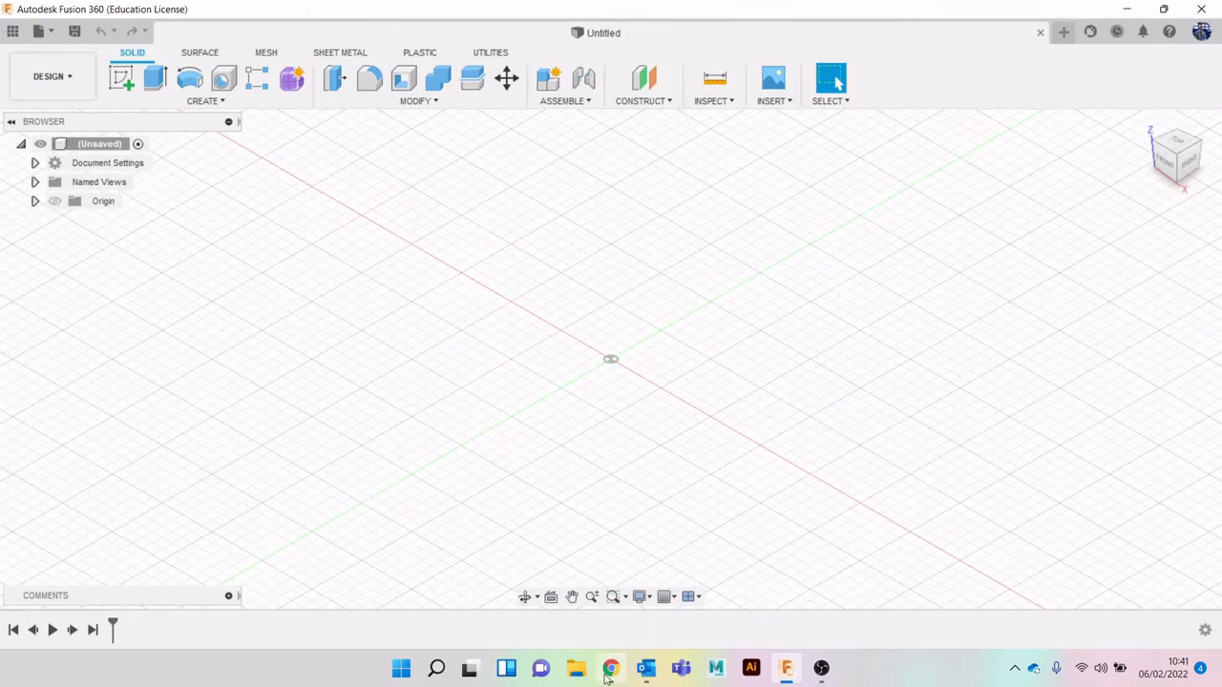
# Step: Browse to the dimensions.com Game Boy page showing 148 × 90 × 32 mm drawings
pyautogui.click(611, 668)
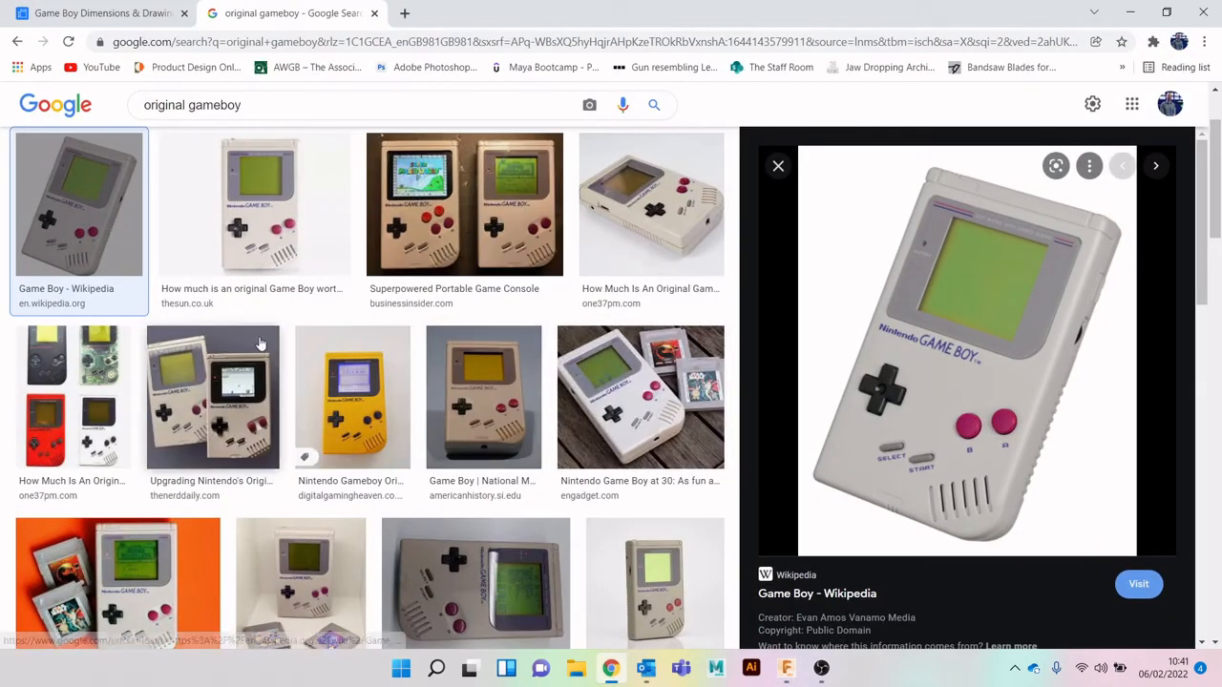
pyautogui.scroll(-3)
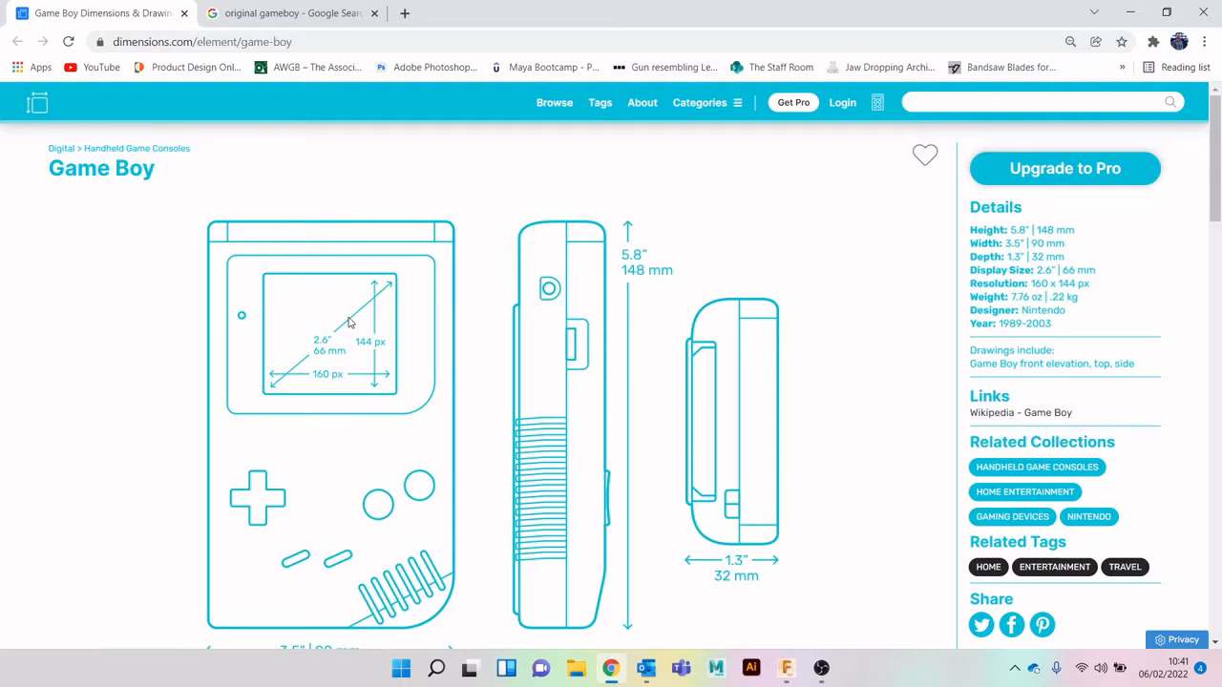
pyautogui.moveTo(342, 317)
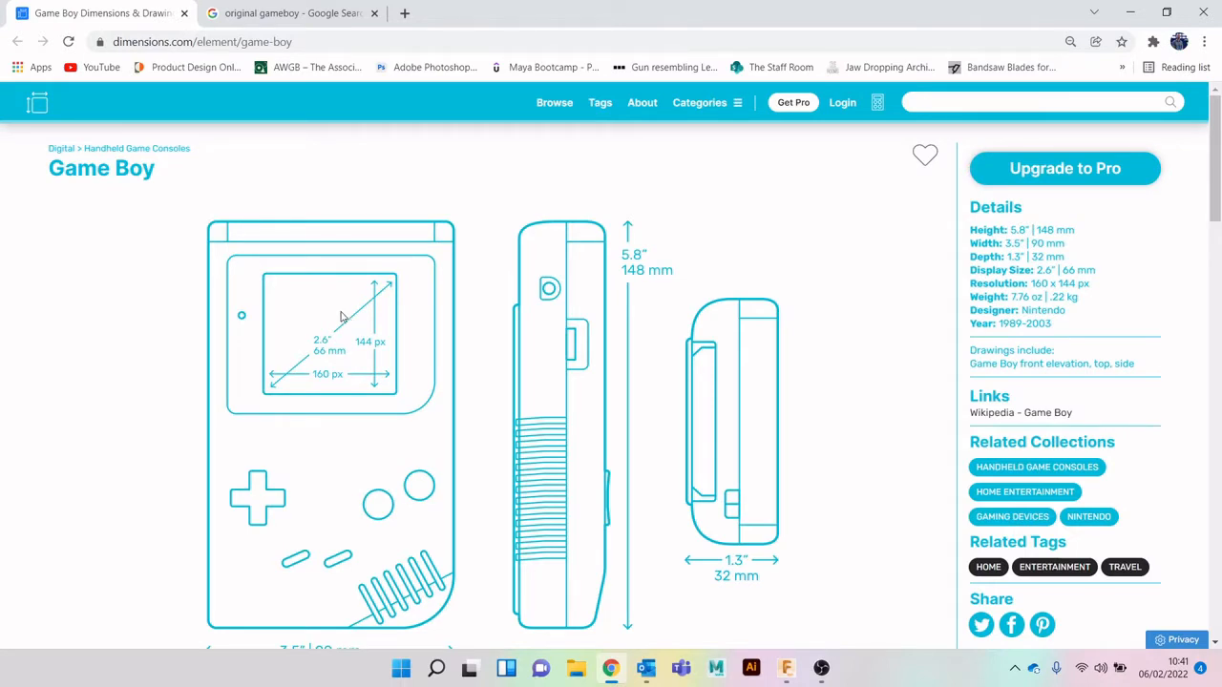
pyautogui.scroll(-3)
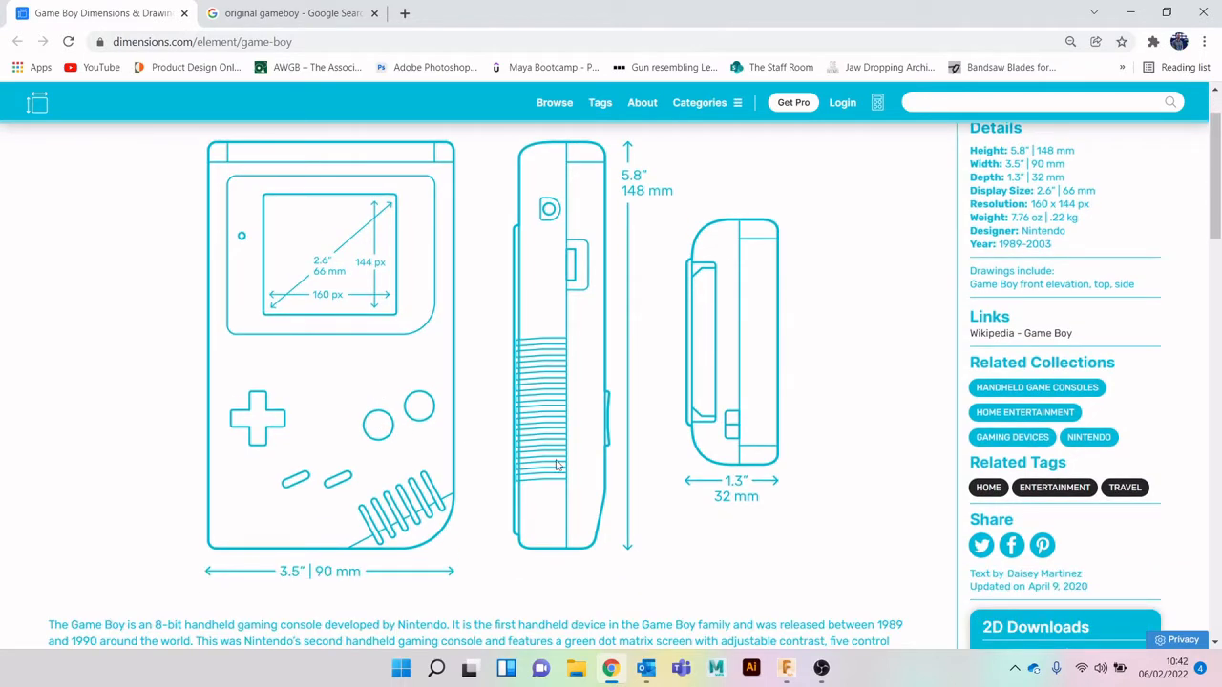
pyautogui.moveTo(359, 343)
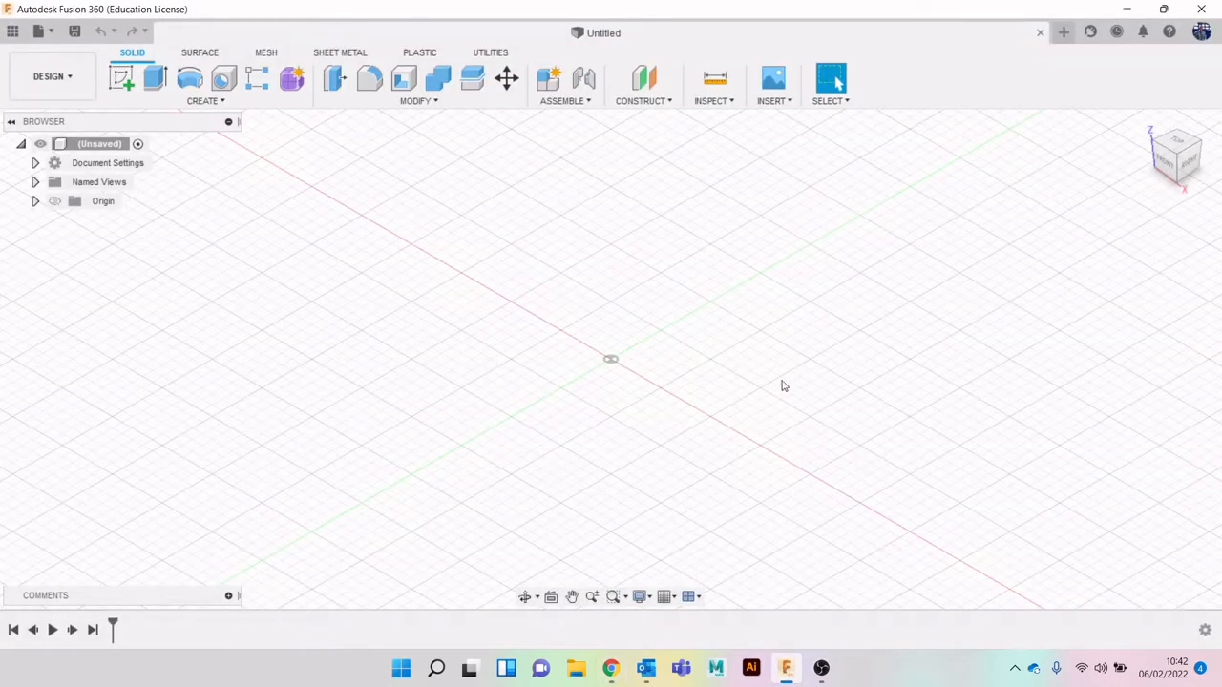
pyautogui.moveTo(405, 233)
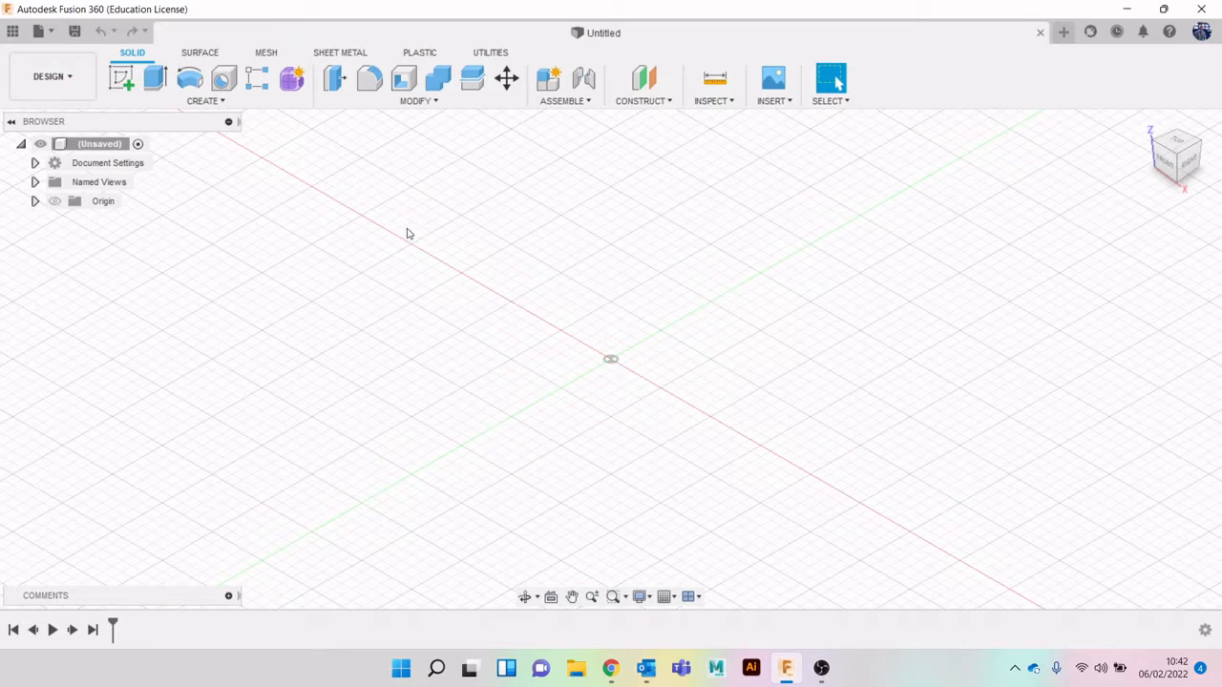
pyautogui.moveTo(550, 378)
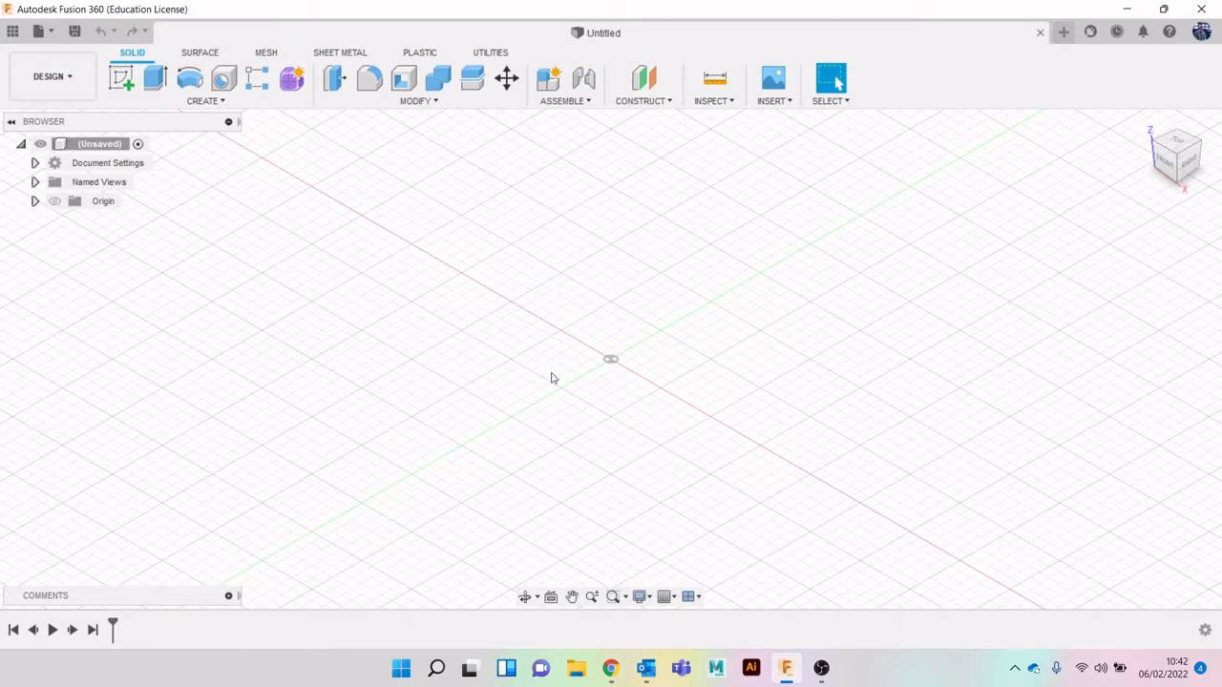
pyautogui.moveTo(607, 272)
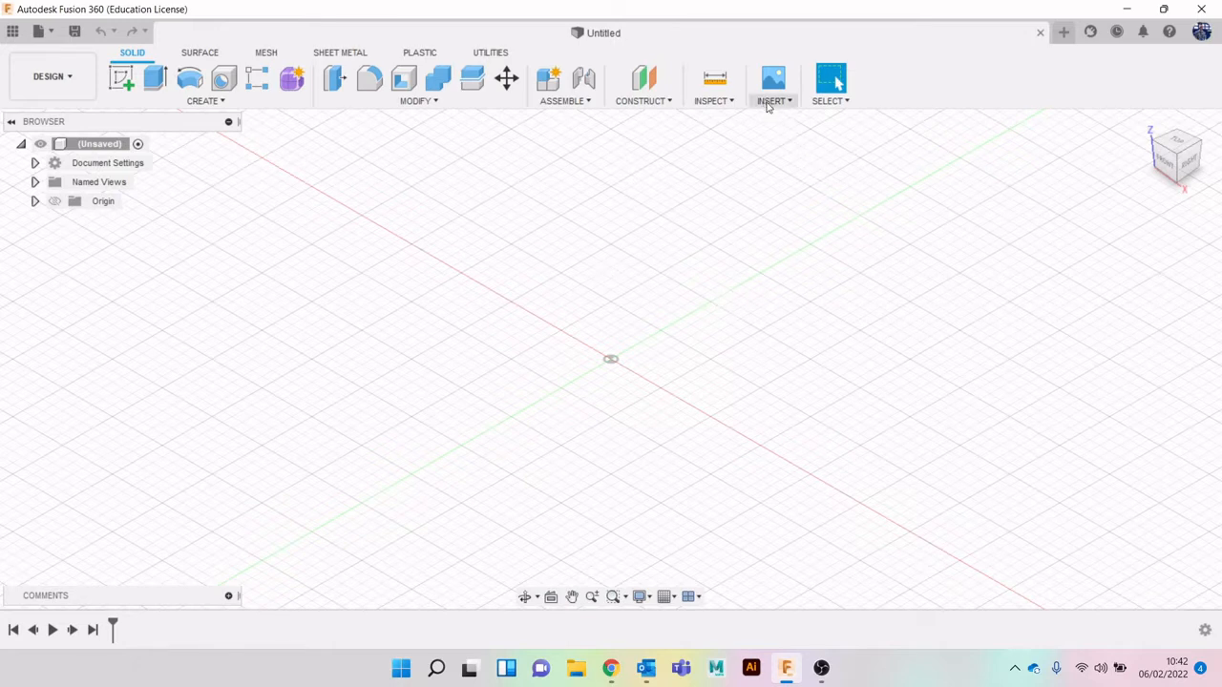
# Step: Insert a canvas from the Desktop 'gameboy reference images' folder, choosing the front view image
pyautogui.click(773, 99)
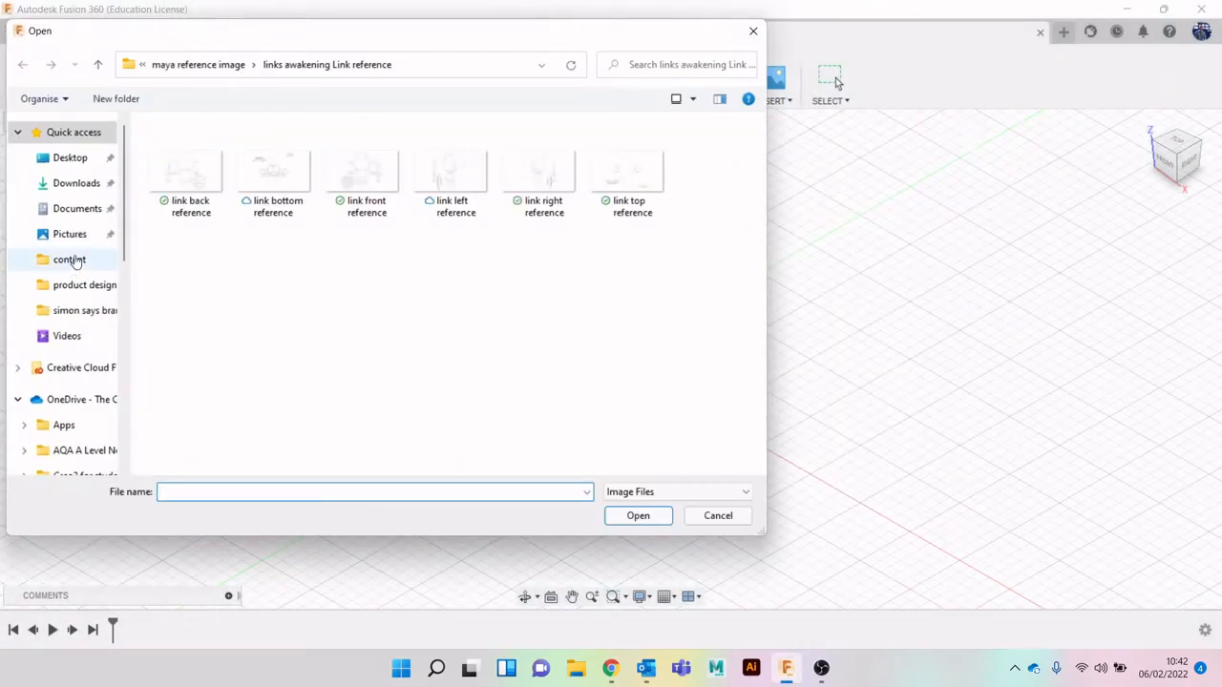
pyautogui.click(68, 157)
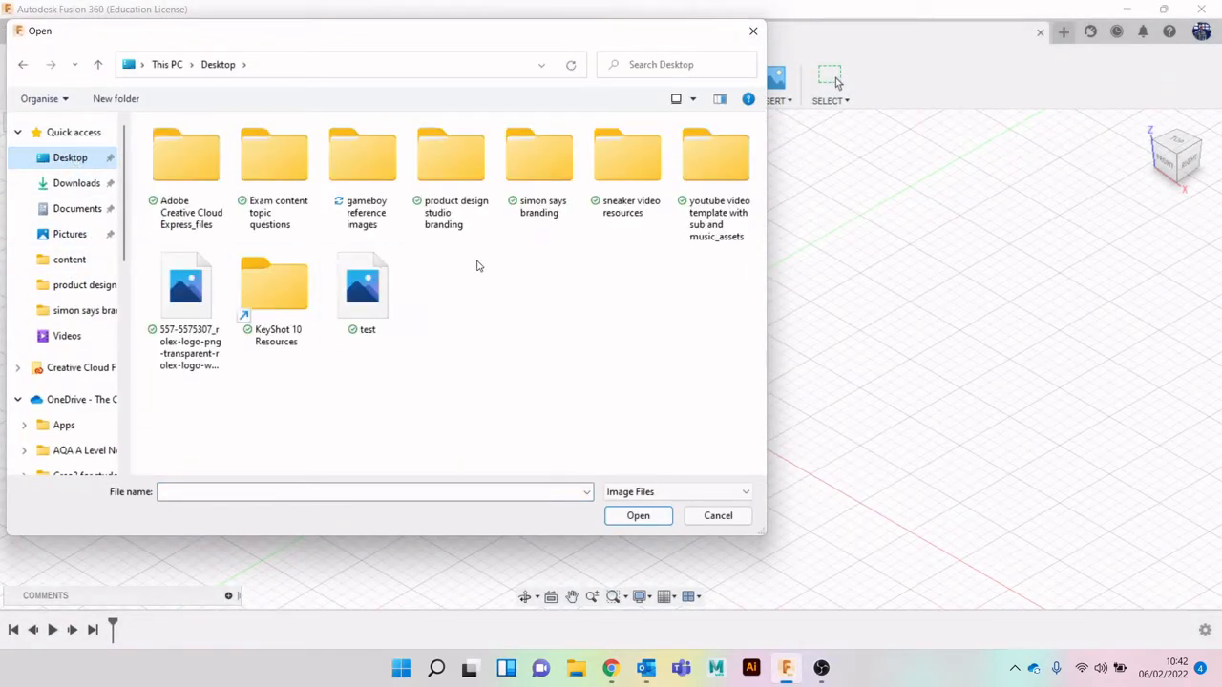
pyautogui.click(363, 286)
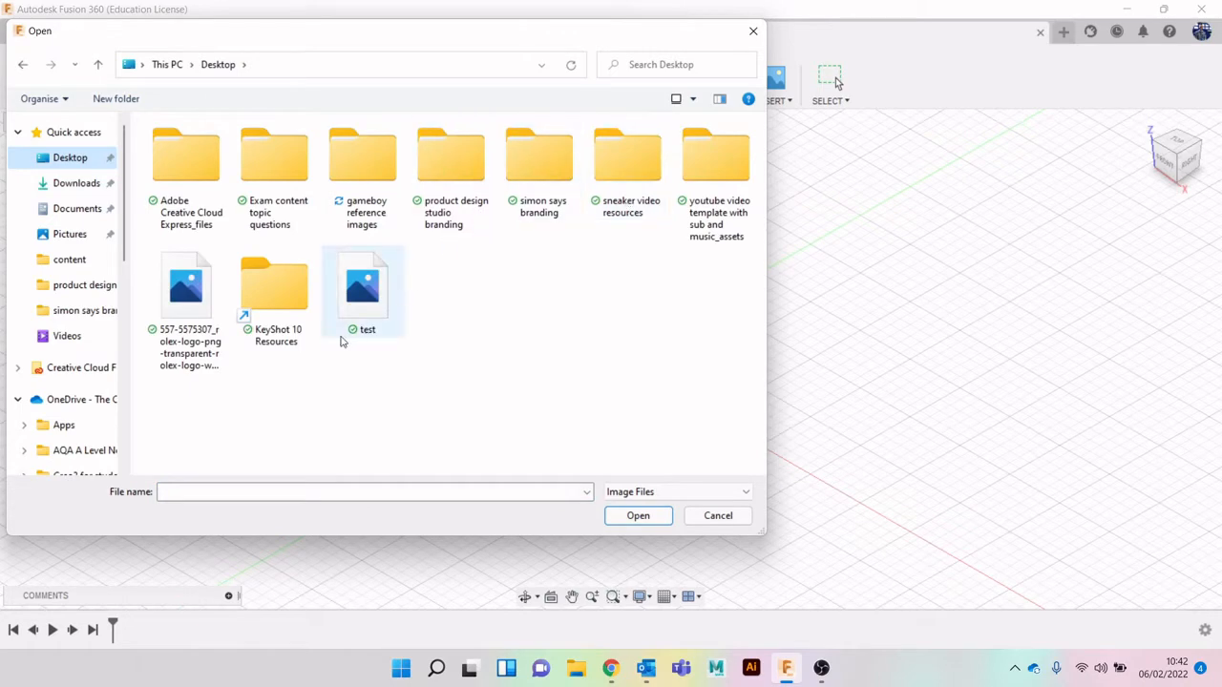
pyautogui.doubleClick(363, 157)
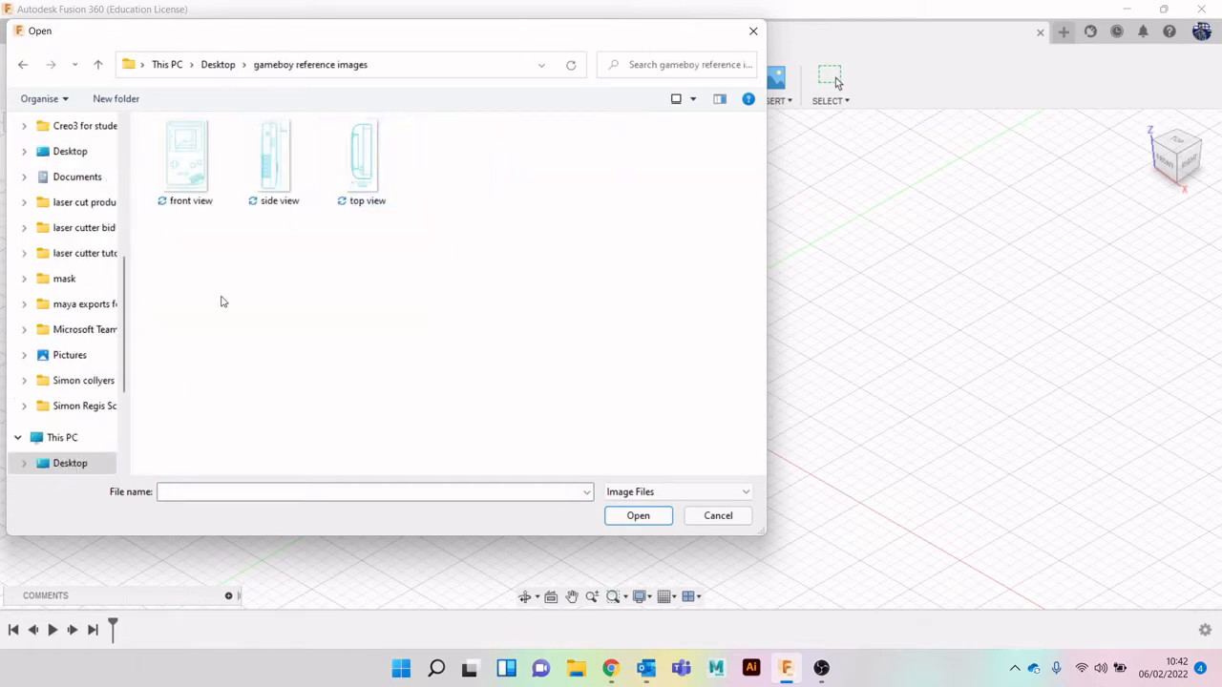
pyautogui.doubleClick(185, 155)
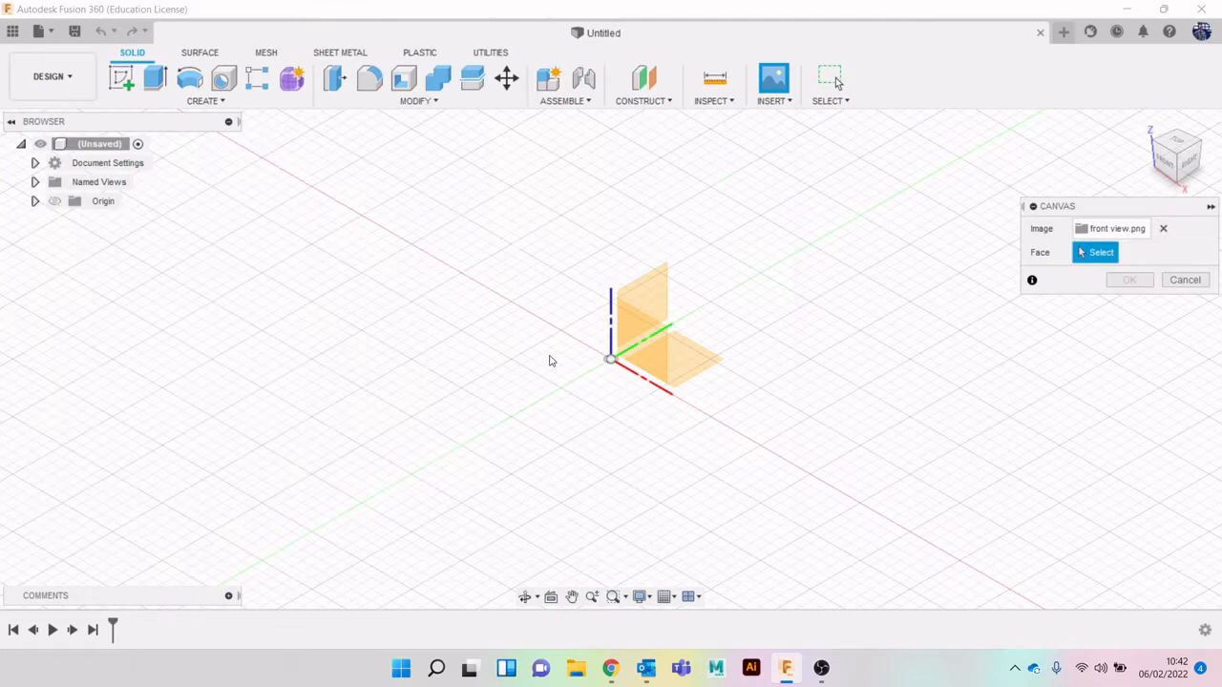
# Step: Place the front view image on the XZ (front) plane and confirm the canvas
pyautogui.click(640, 328)
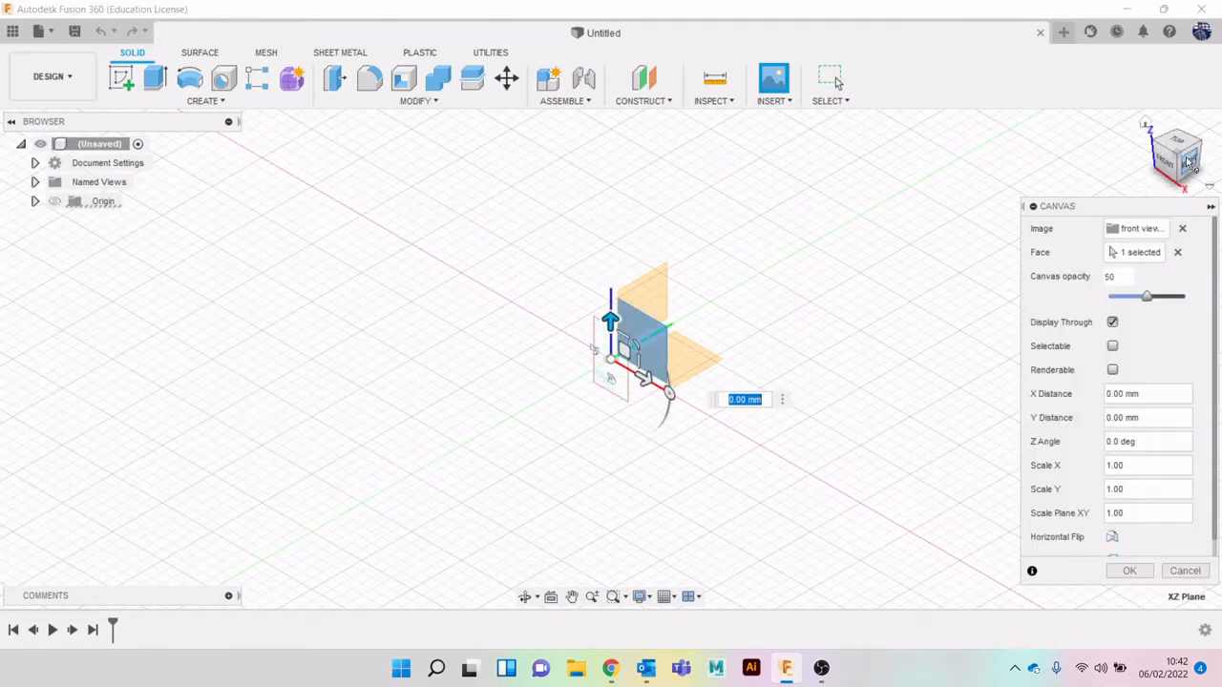
pyautogui.click(1176, 153)
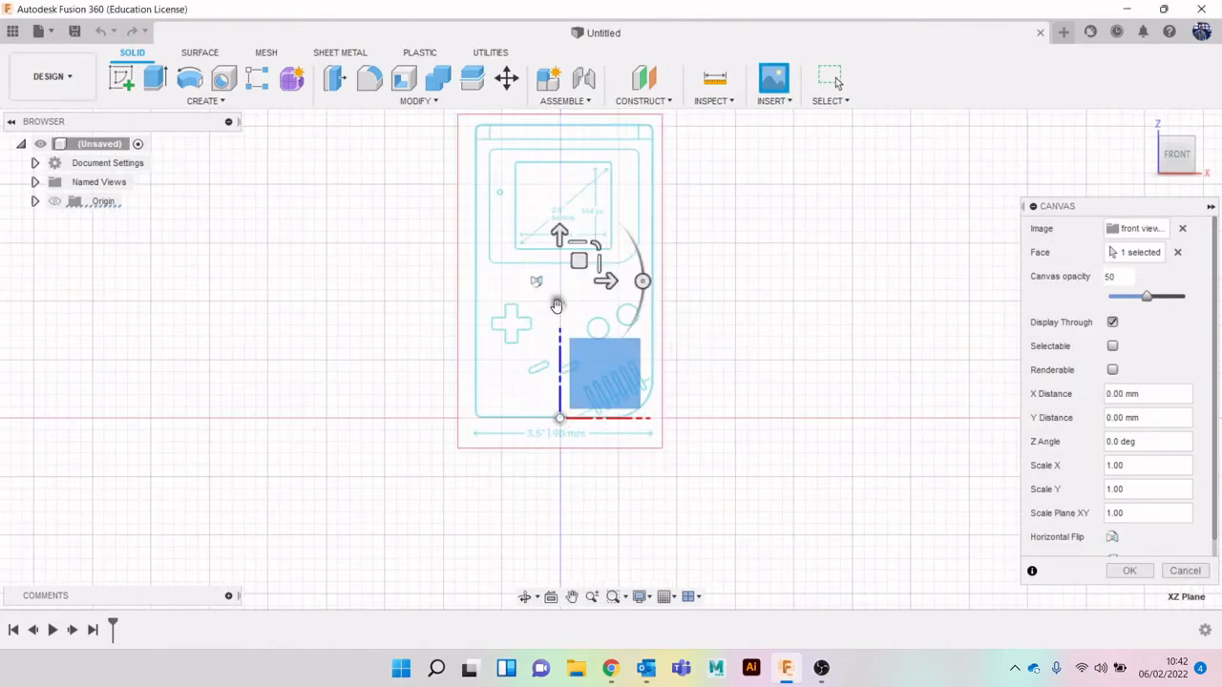
pyautogui.moveTo(583, 136)
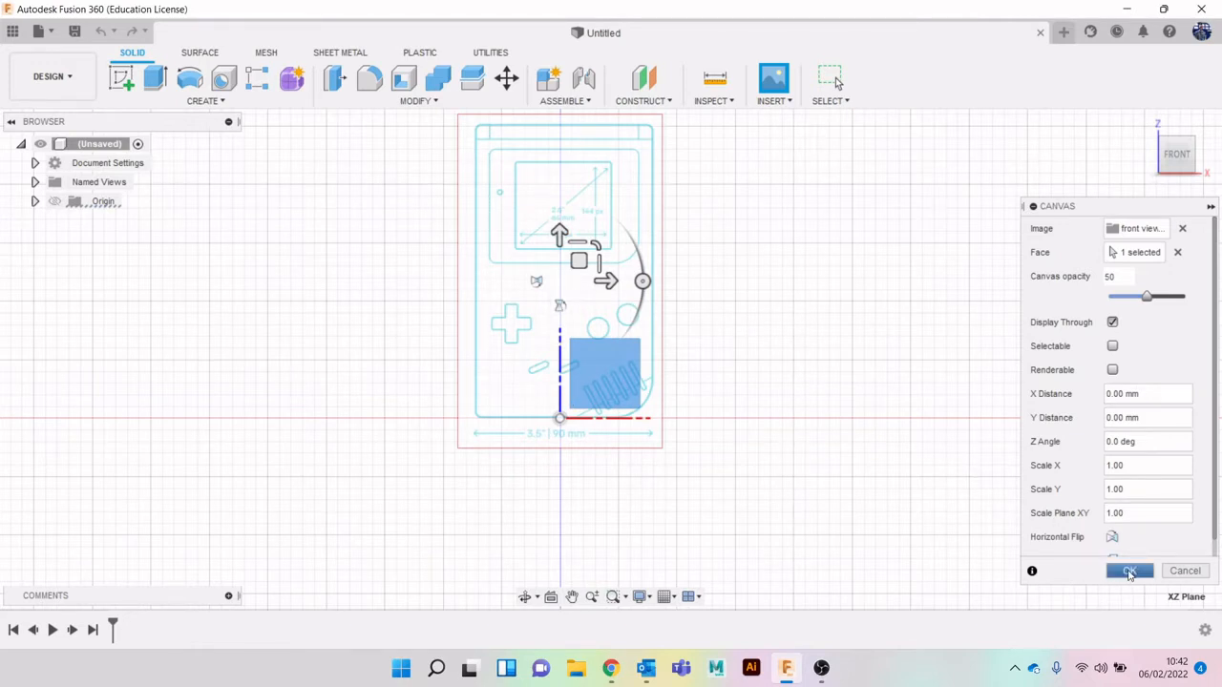
pyautogui.click(1130, 571)
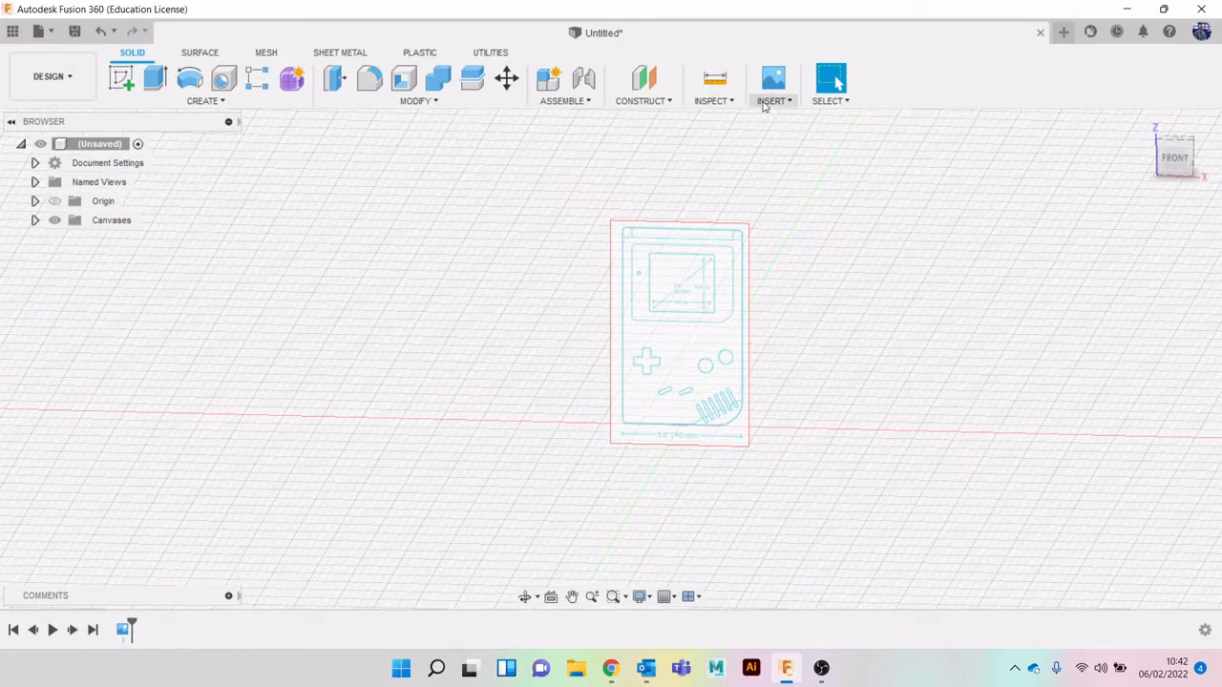
# Step: Add the side view image as a canvas on the YZ plane, raised 17.831 mm in Y
pyautogui.click(773, 80)
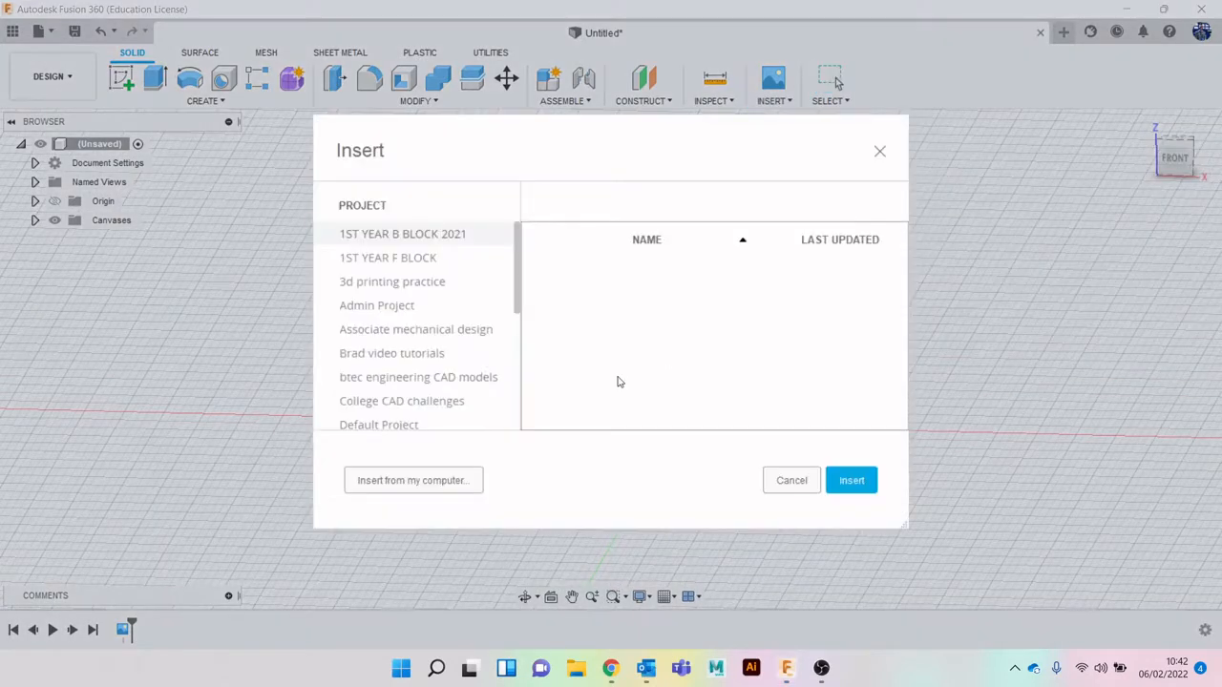
pyautogui.click(412, 481)
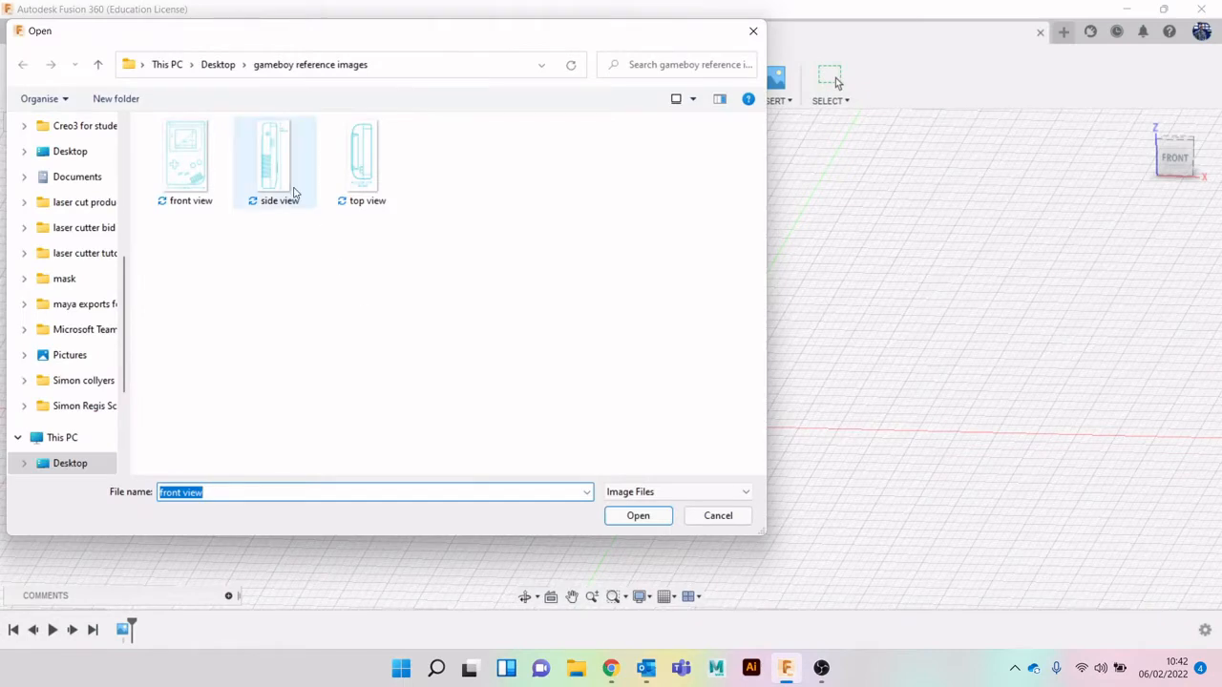
pyautogui.click(638, 515)
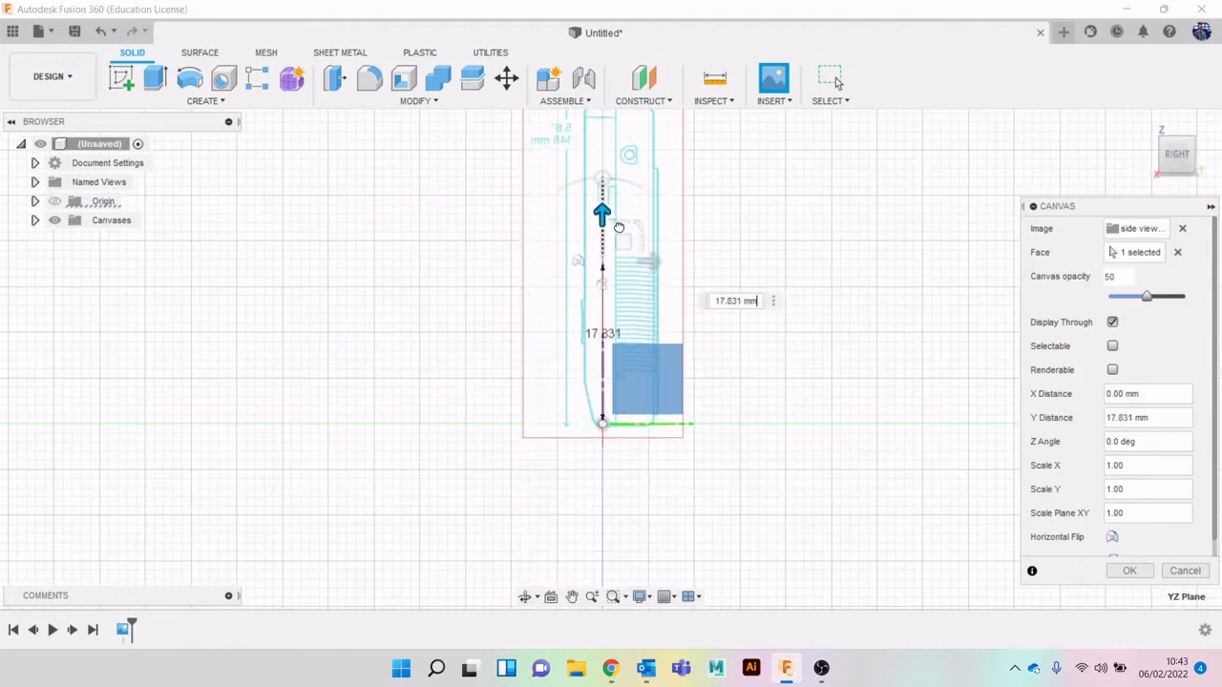
pyautogui.click(1131, 569)
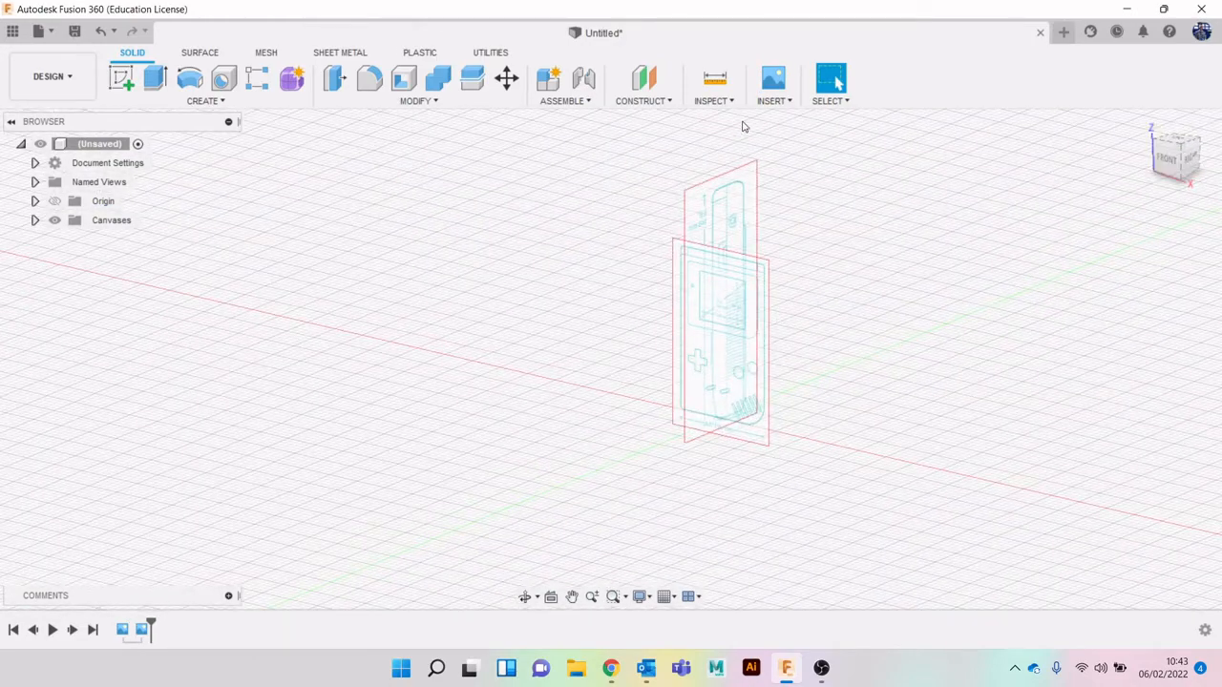
# Step: Insert the top view image from the computer as a third canvas
pyautogui.click(774, 80)
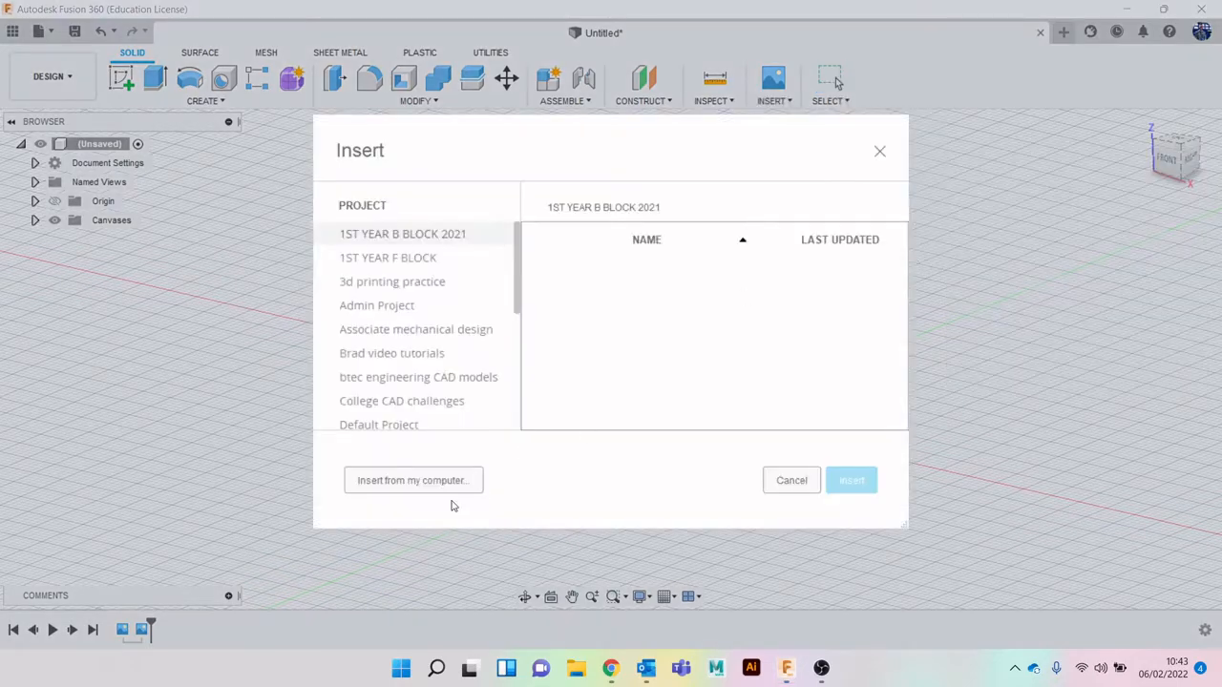
pyautogui.click(412, 481)
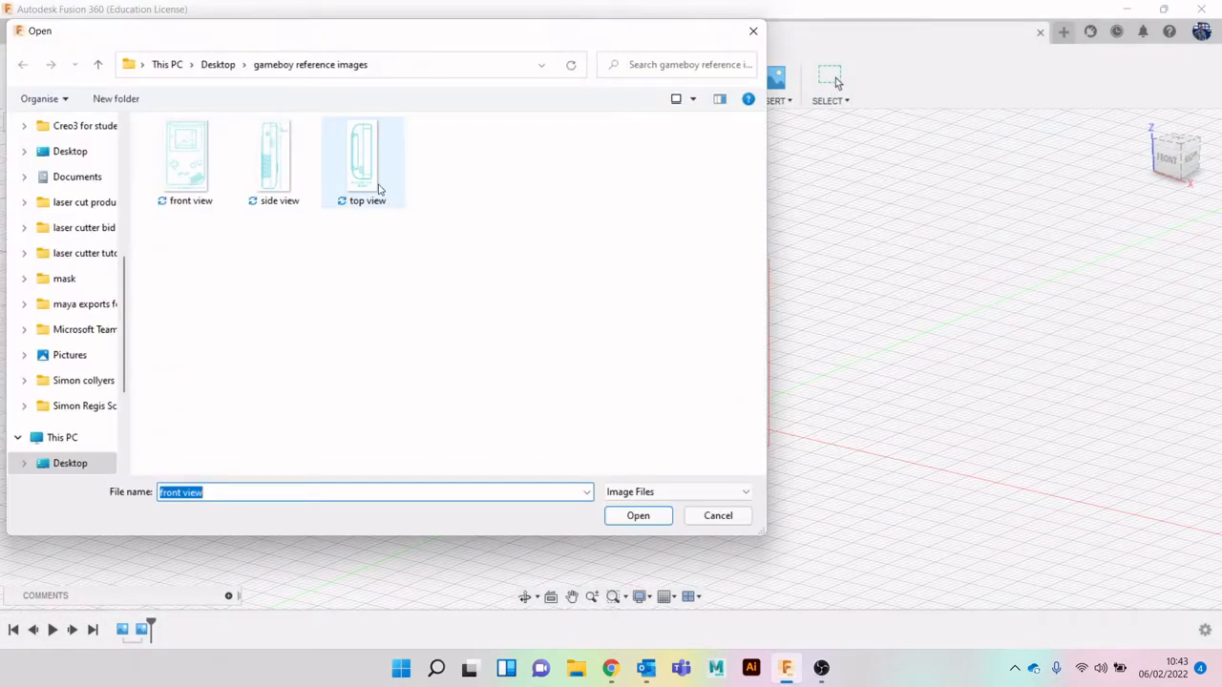
pyautogui.doubleClick(363, 153)
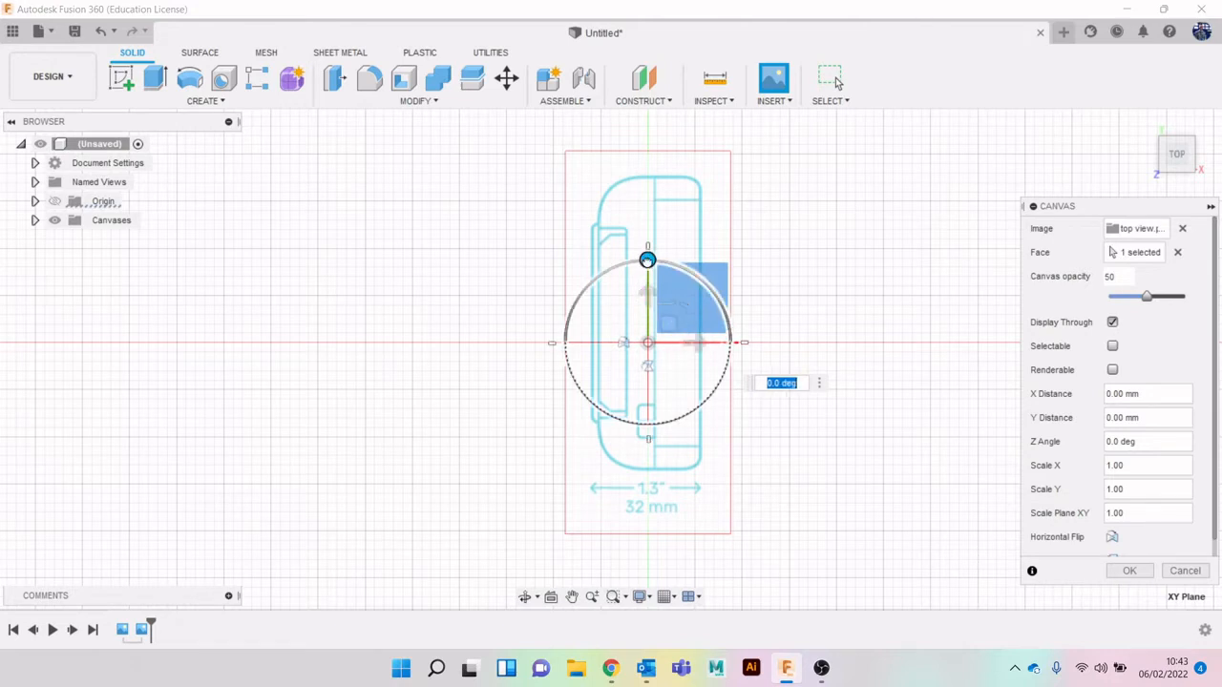
# Step: Rotate the top canvas -90 degrees, shift it along X toward the origin and confirm
pyautogui.moveTo(647, 260); pyautogui.dragTo(711, 290)
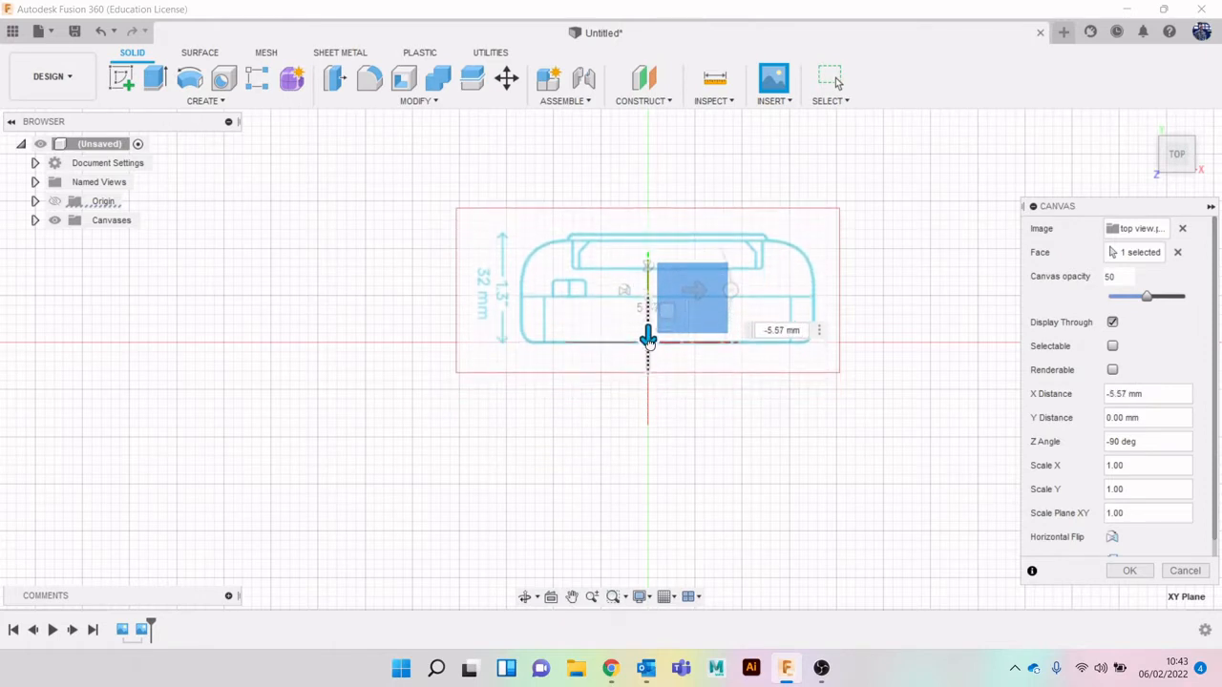
pyautogui.moveTo(647, 339); pyautogui.dragTo(647, 370)
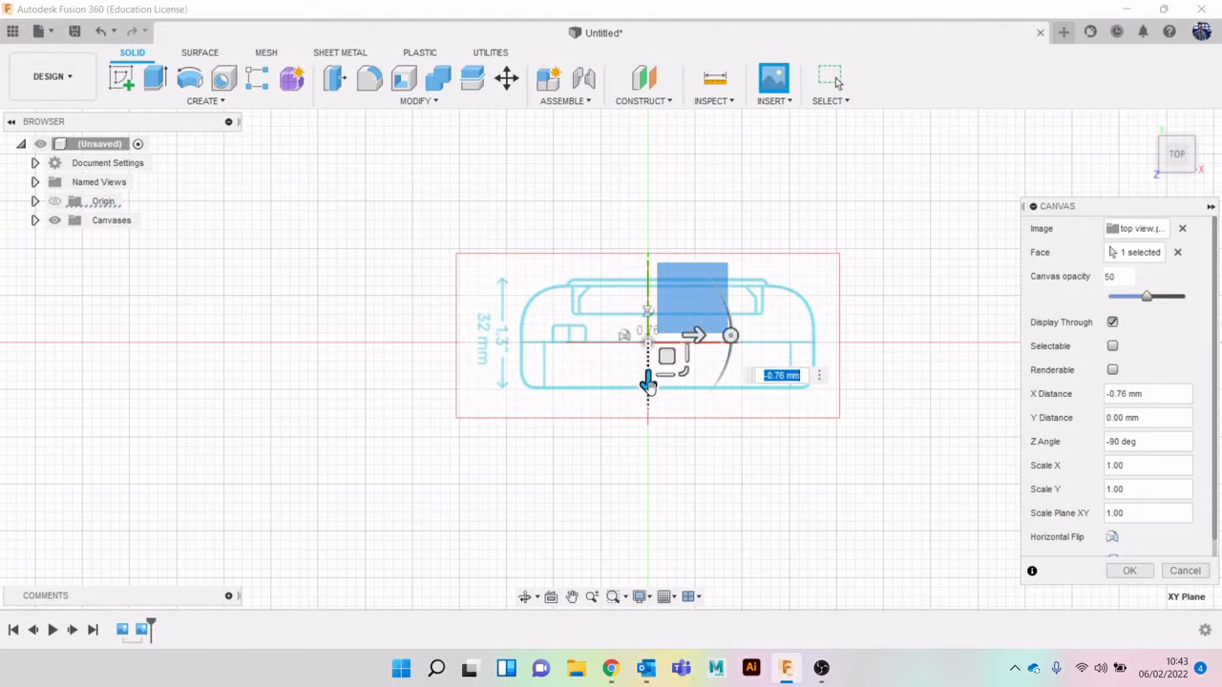
pyautogui.click(1131, 569)
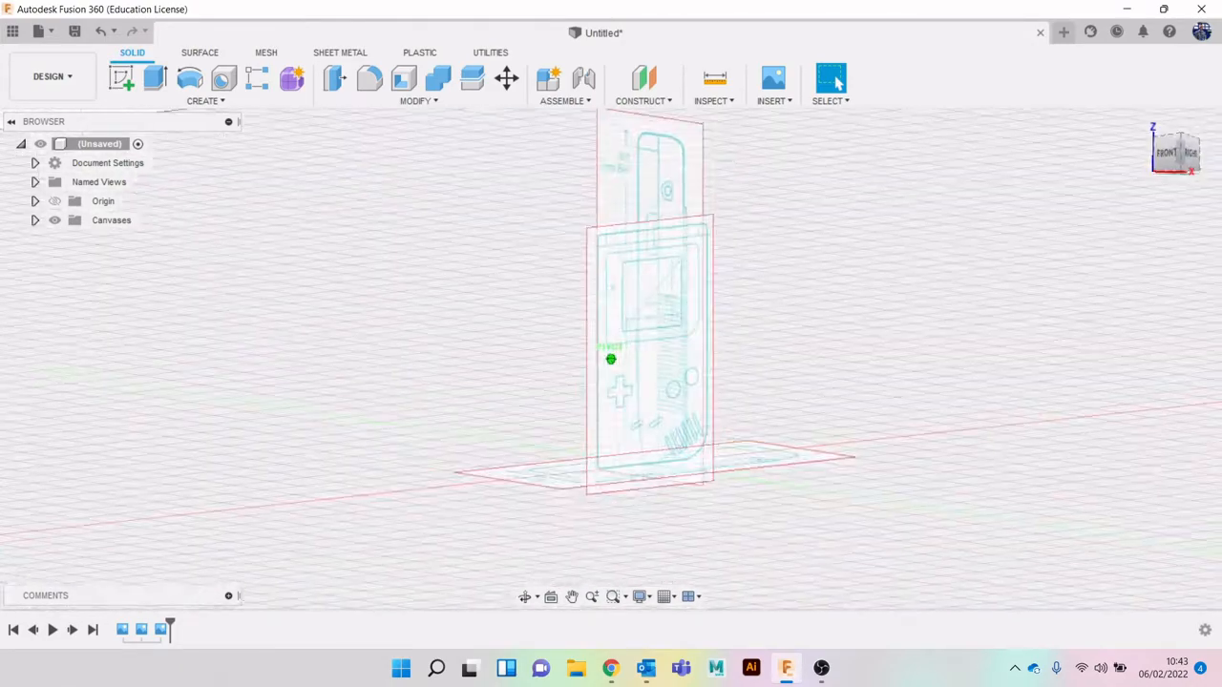
# Step: Calibrate the front view canvas so the Game Boy's bottom width measures 90 mm
pyautogui.click(1174, 154)
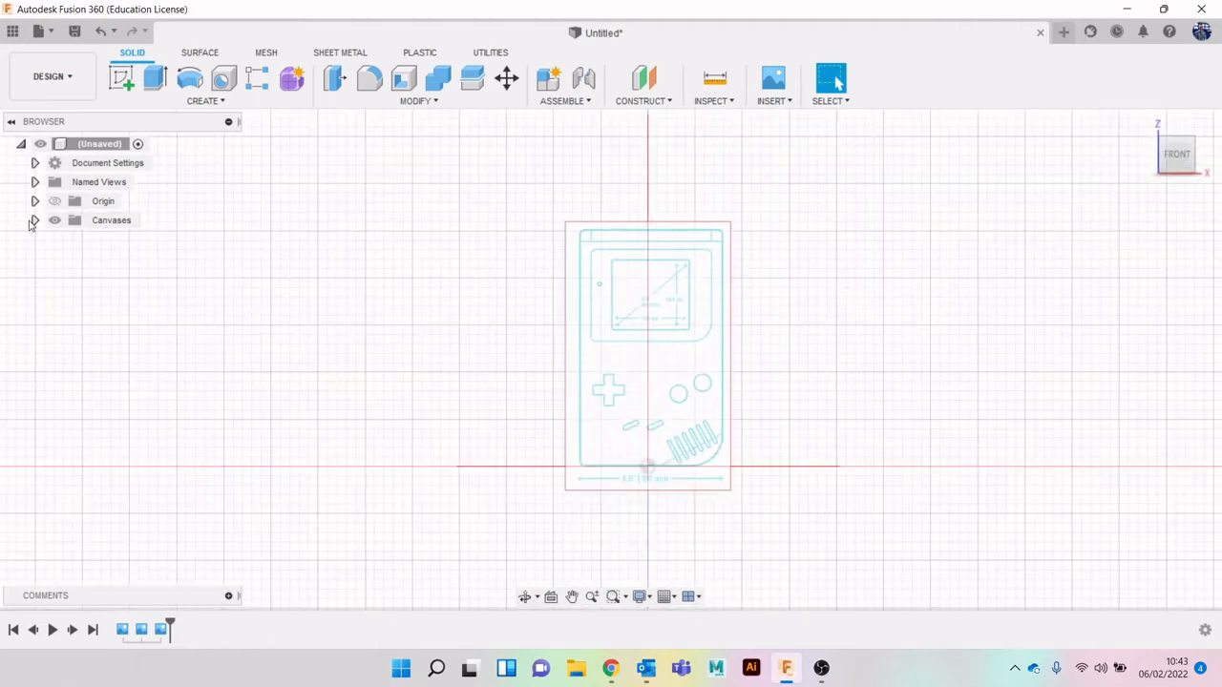
pyautogui.click(35, 220)
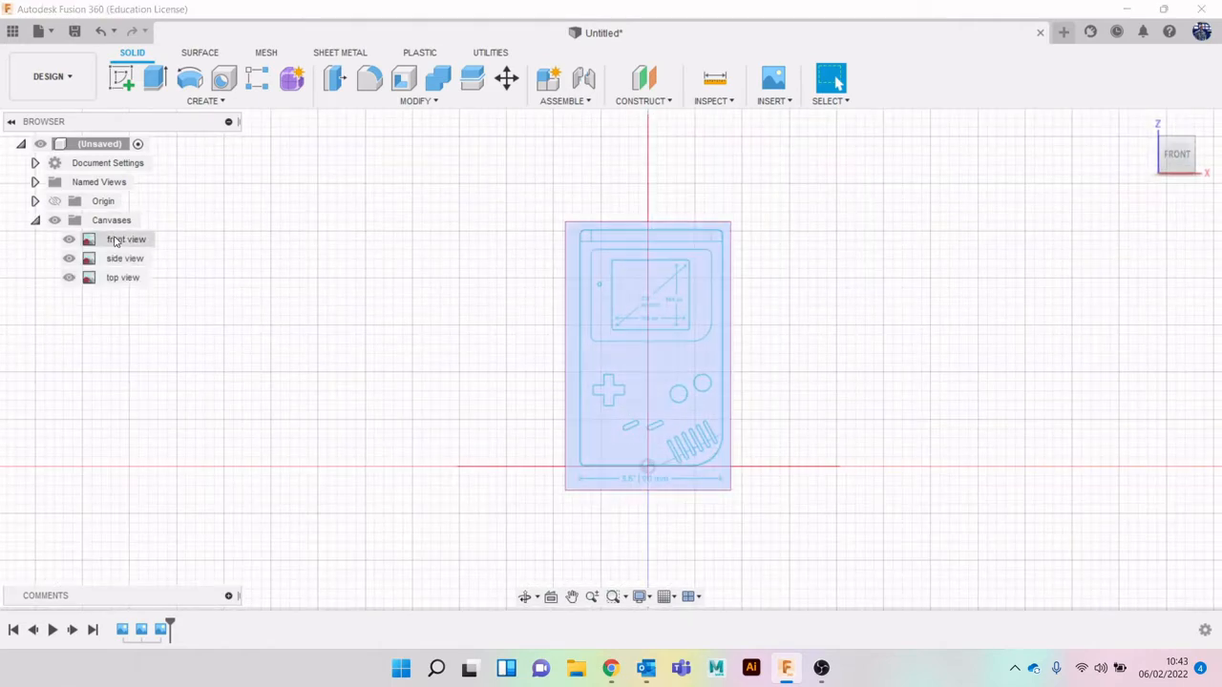
pyautogui.click(126, 239)
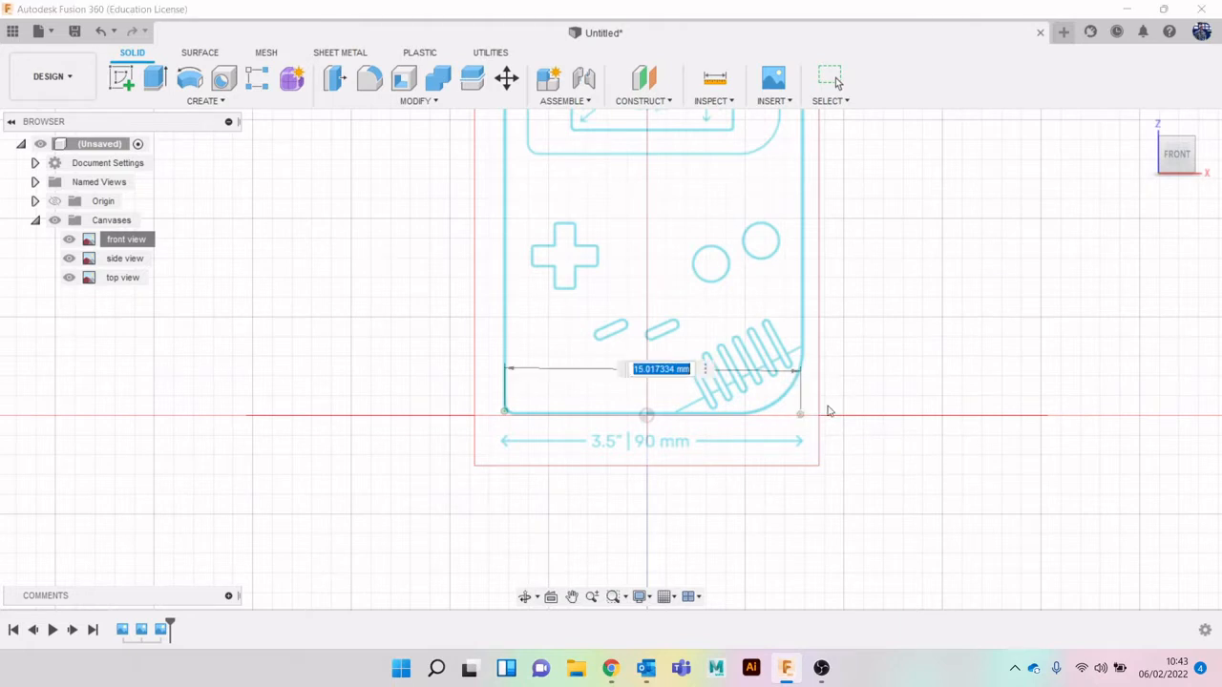
pyautogui.write('9')
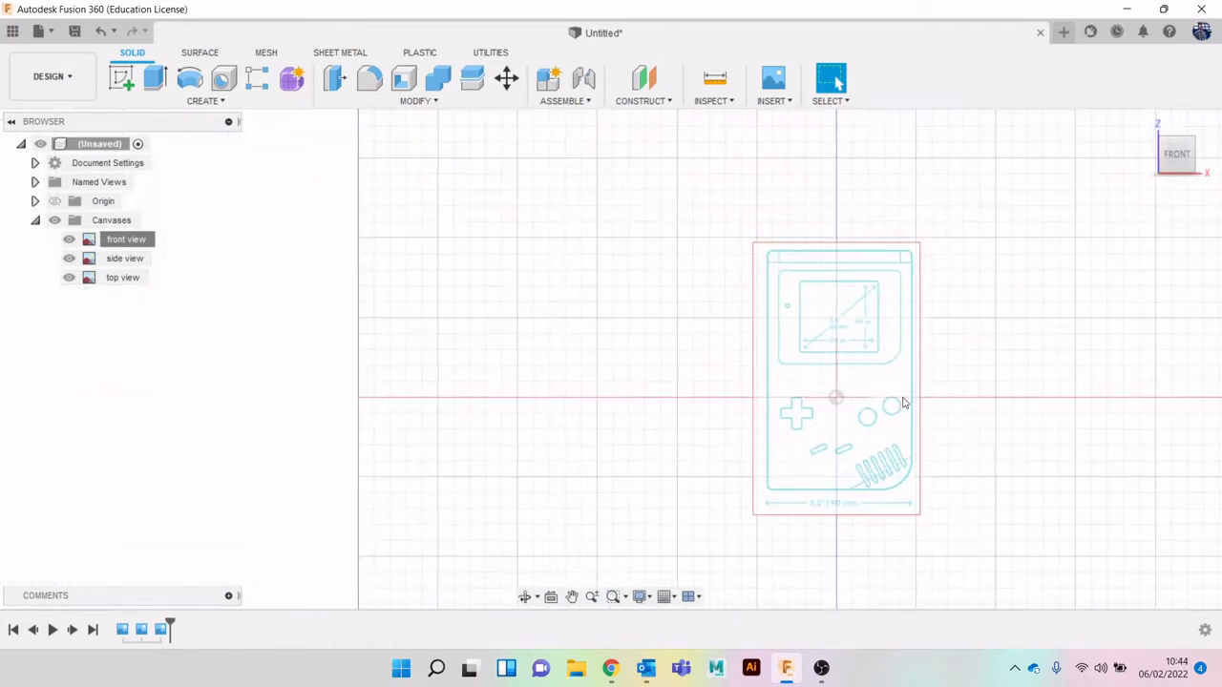
# Step: Edit the front view canvas, moving it about 58.4 mm along X to centre on the origin
pyautogui.rightClick(126, 239)
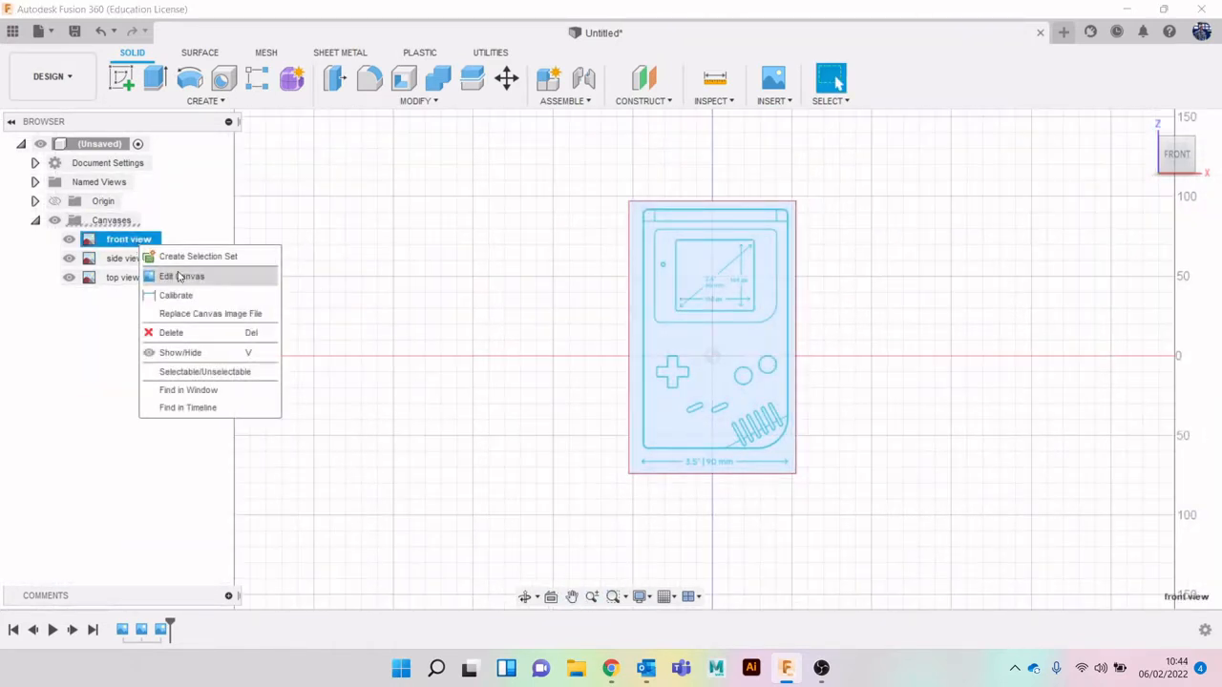
pyautogui.click(183, 275)
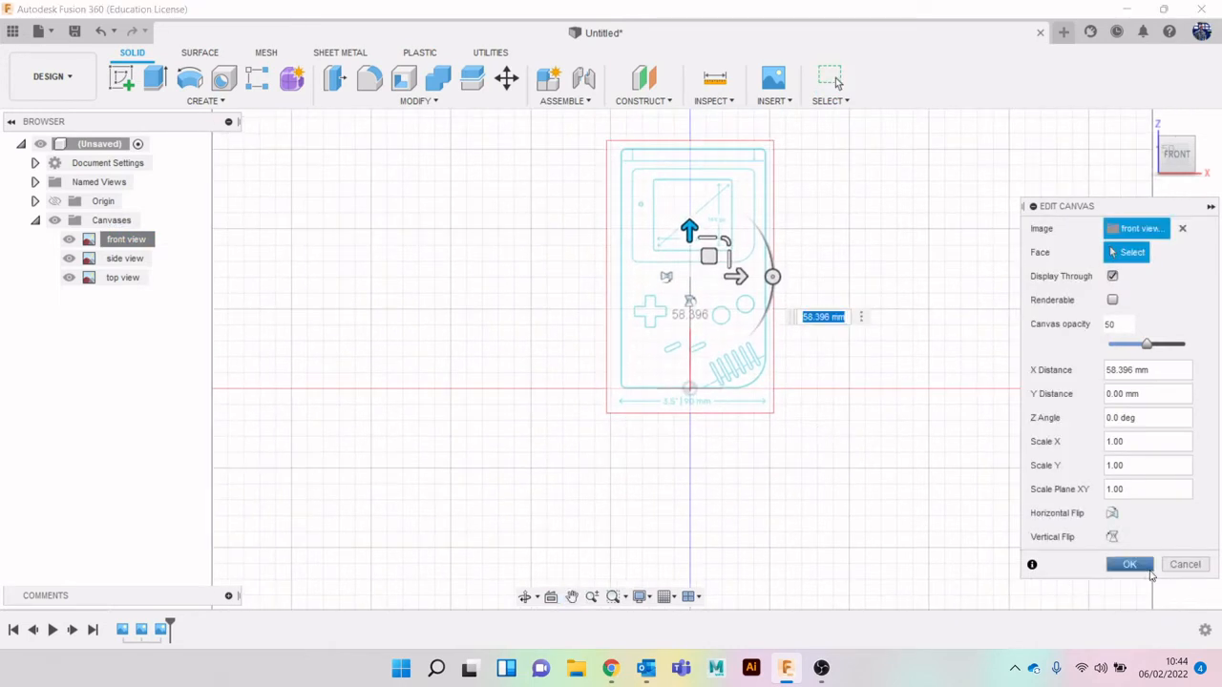
pyautogui.click(1130, 565)
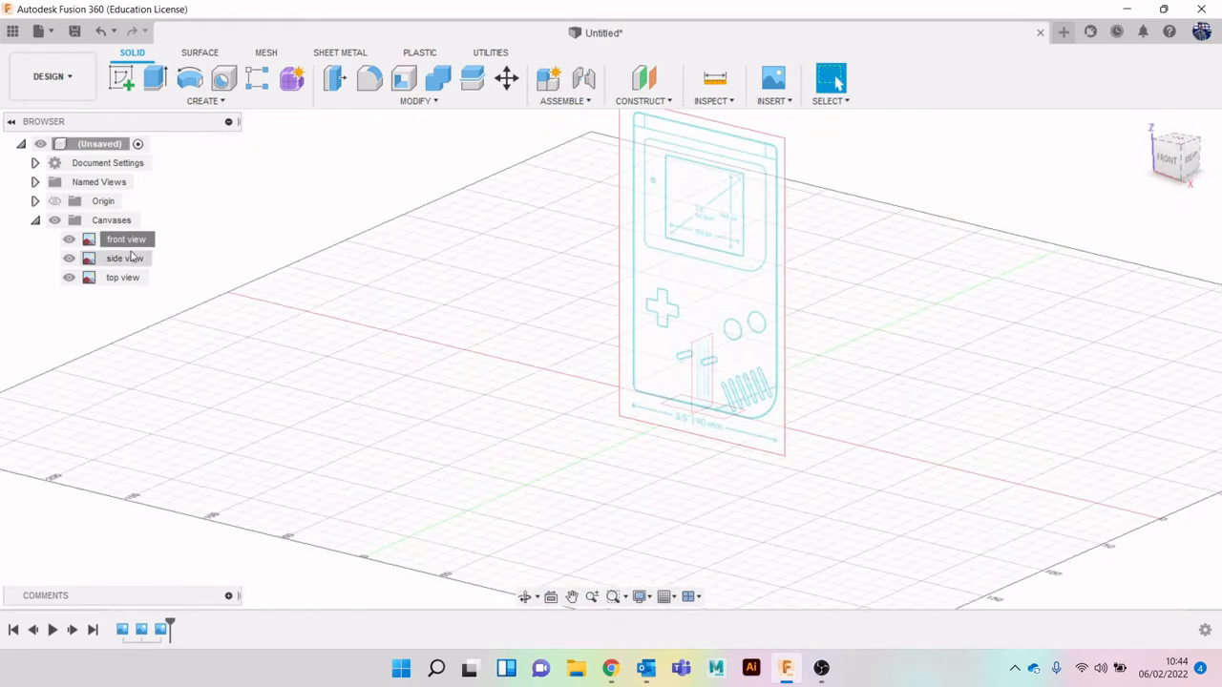
# Step: Calibrate the side view canvas top-to-bottom to the Game Boy's real 148 mm height
pyautogui.rightClick(126, 258)
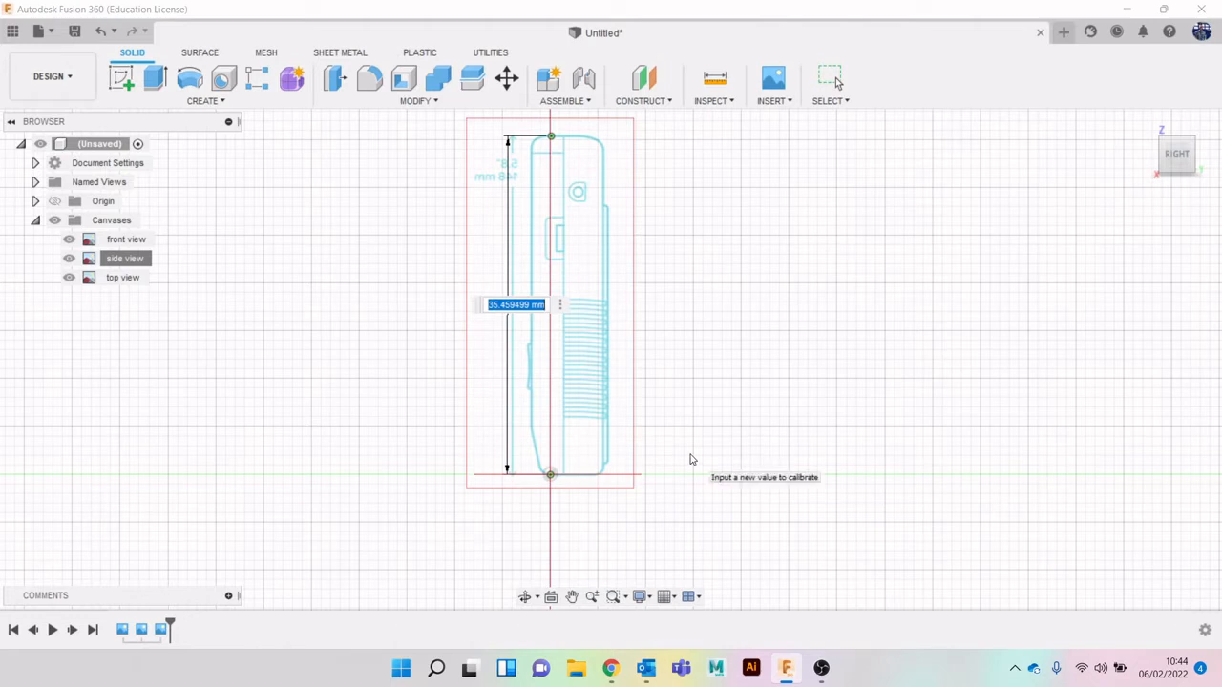
pyautogui.write('1')
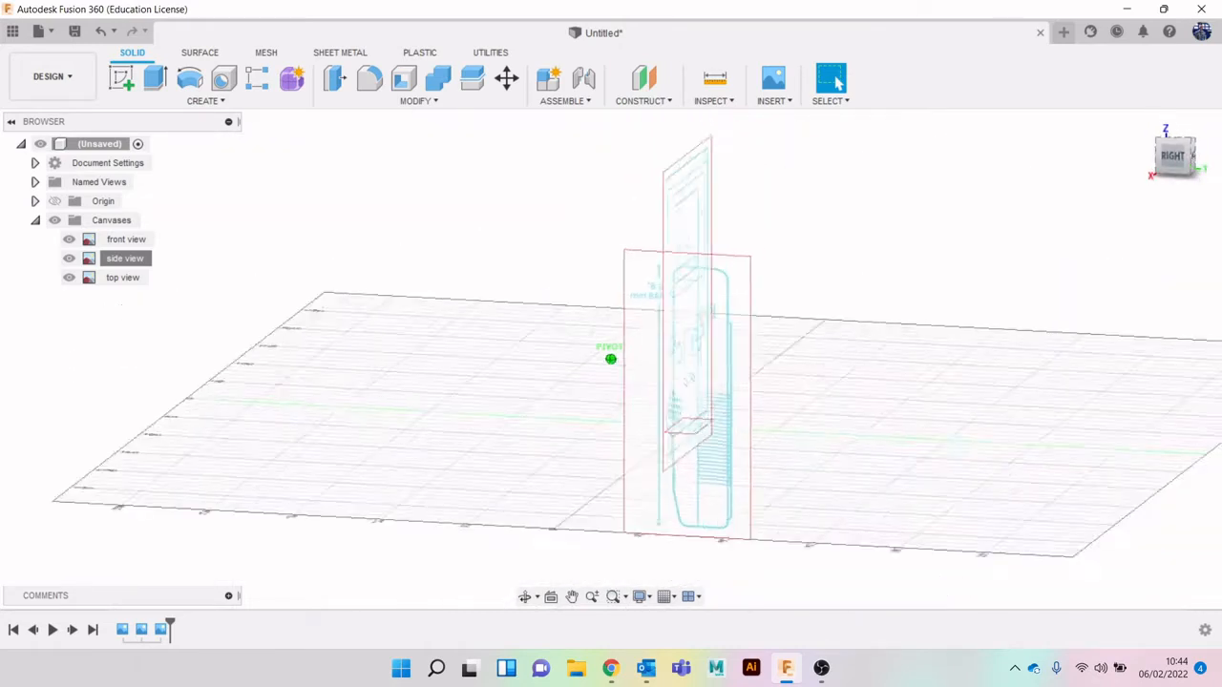
# Step: Edit the side view canvas, raising it about 57 mm in Y to align with the front view
pyautogui.rightClick(124, 258)
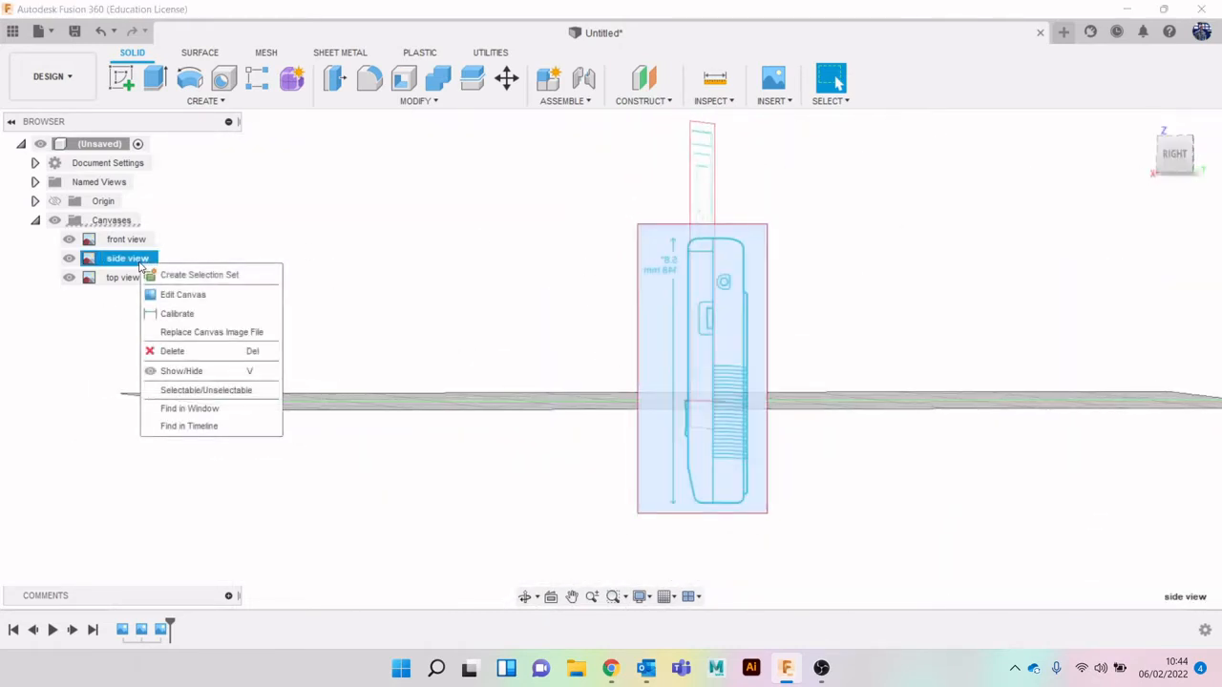
pyautogui.click(183, 294)
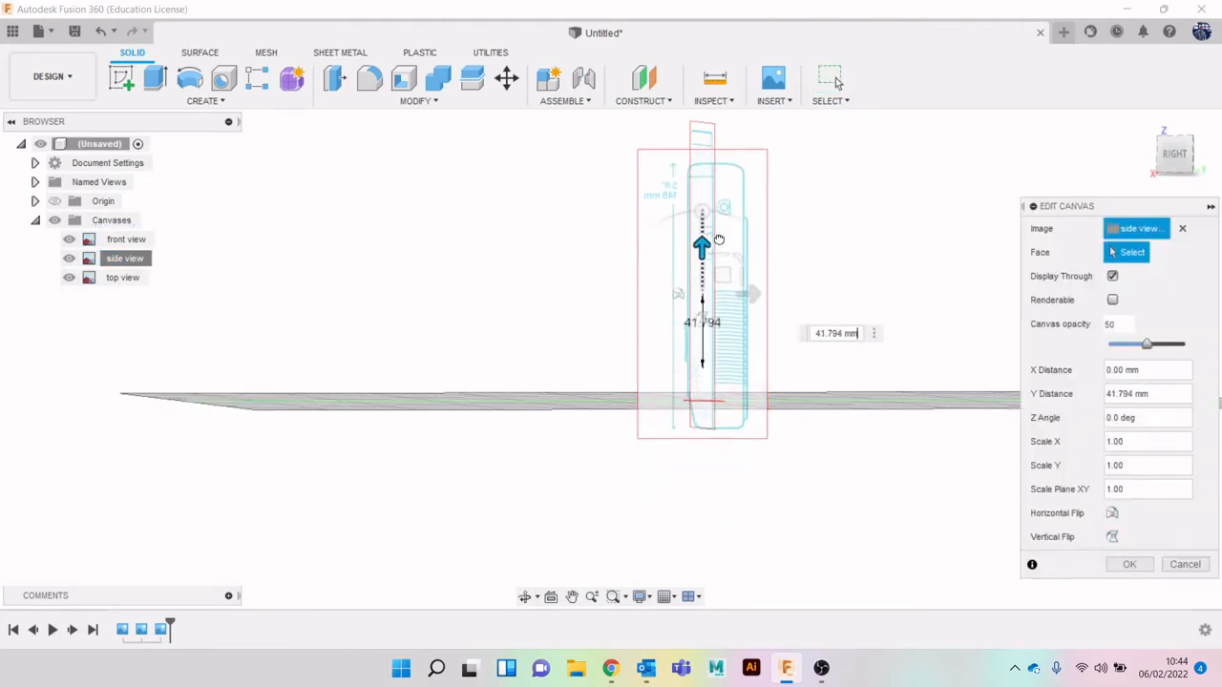
pyautogui.moveTo(703, 248); pyautogui.dragTo(703, 233)
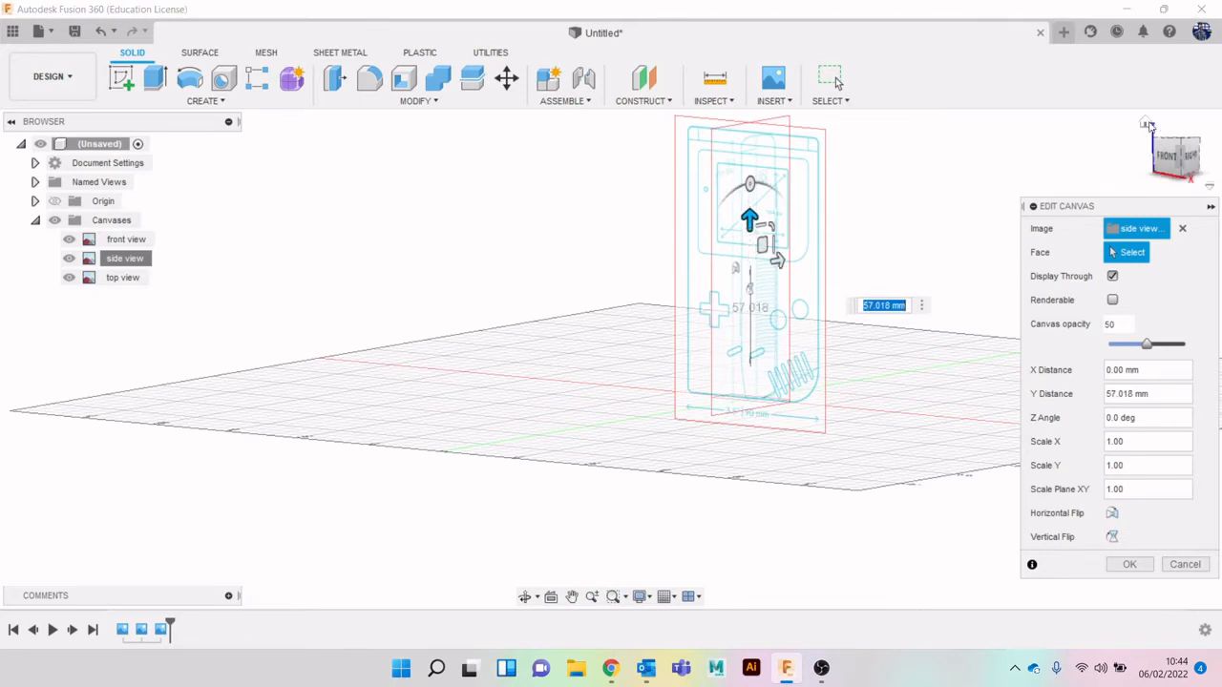
pyautogui.click(1176, 153)
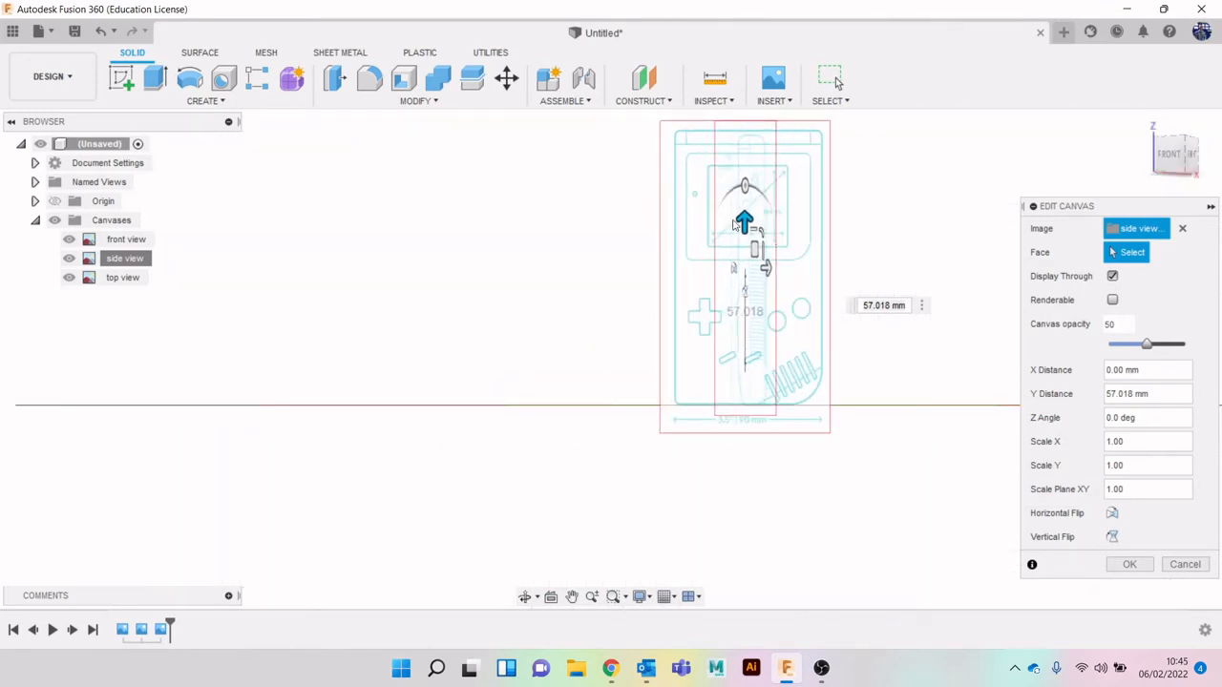
pyautogui.moveTo(745, 225); pyautogui.dragTo(745, 214)
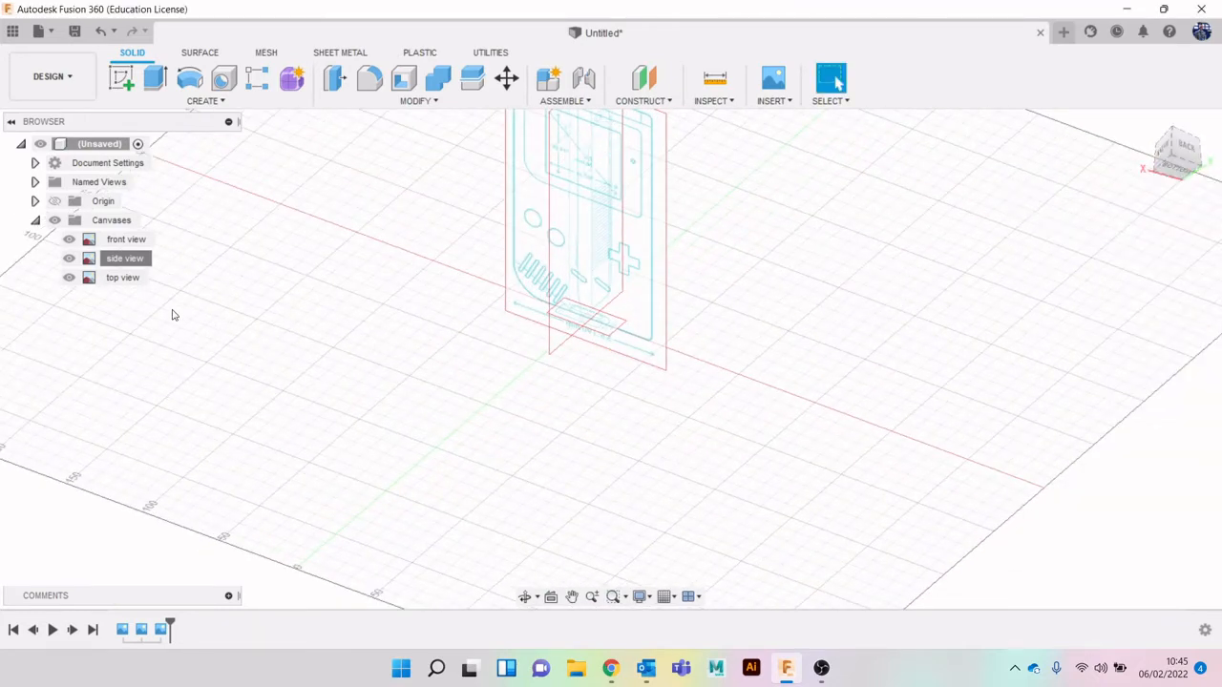
# Step: Calibrate the top view canvas so the Game Boy's depth measures 32 mm
pyautogui.rightClick(122, 277)
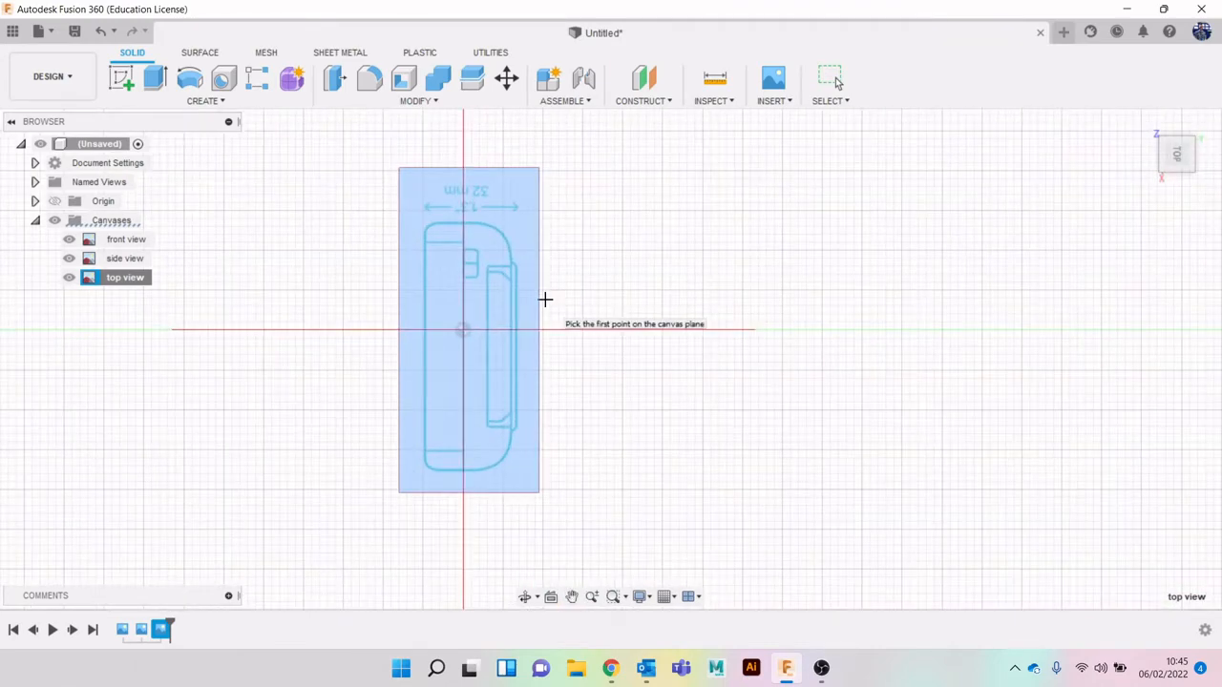
pyautogui.moveTo(550, 285)
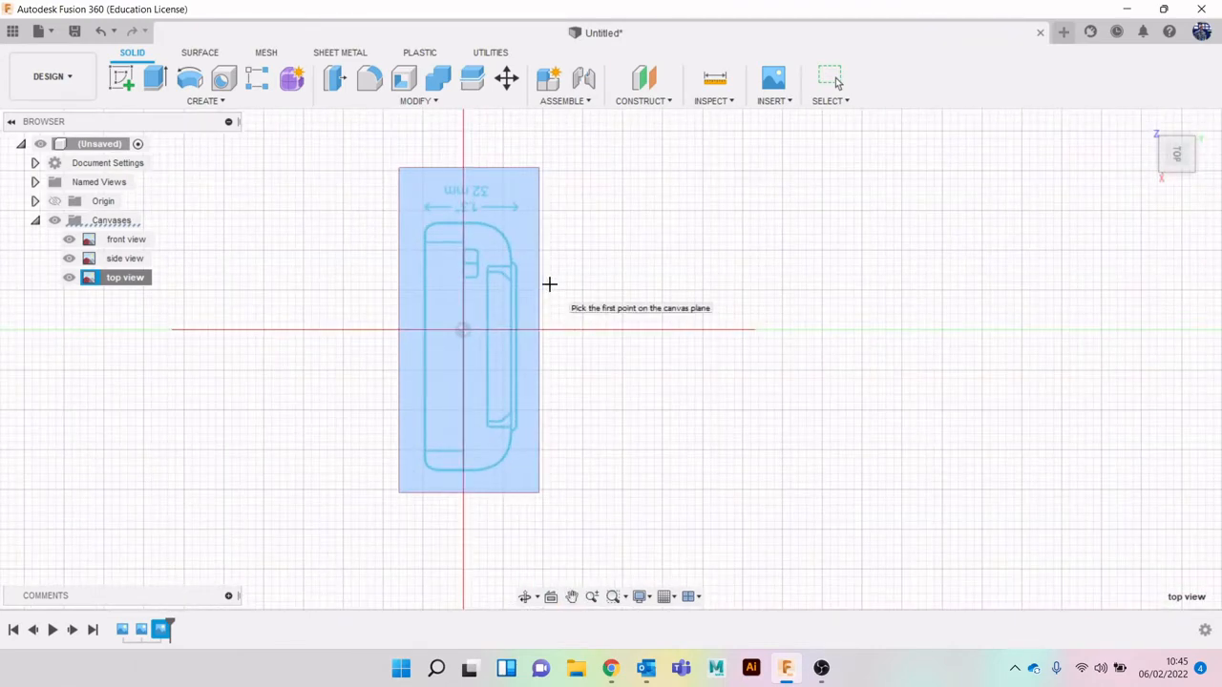
pyautogui.scroll(3)
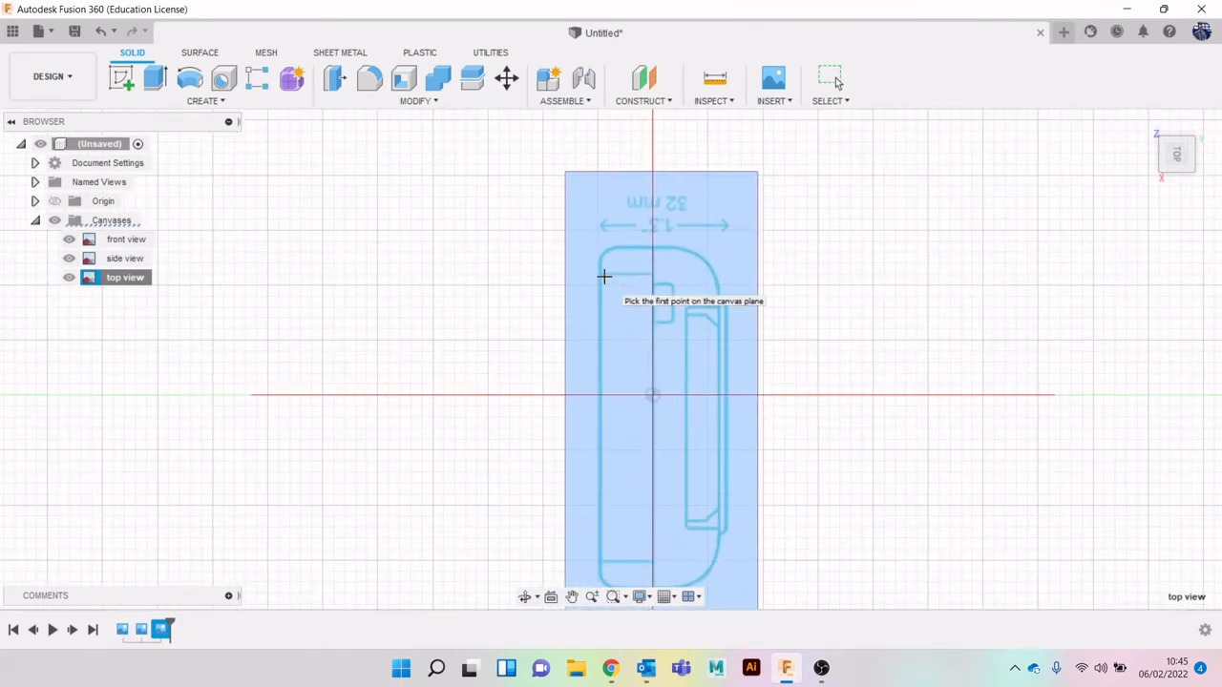
pyautogui.moveTo(727, 317)
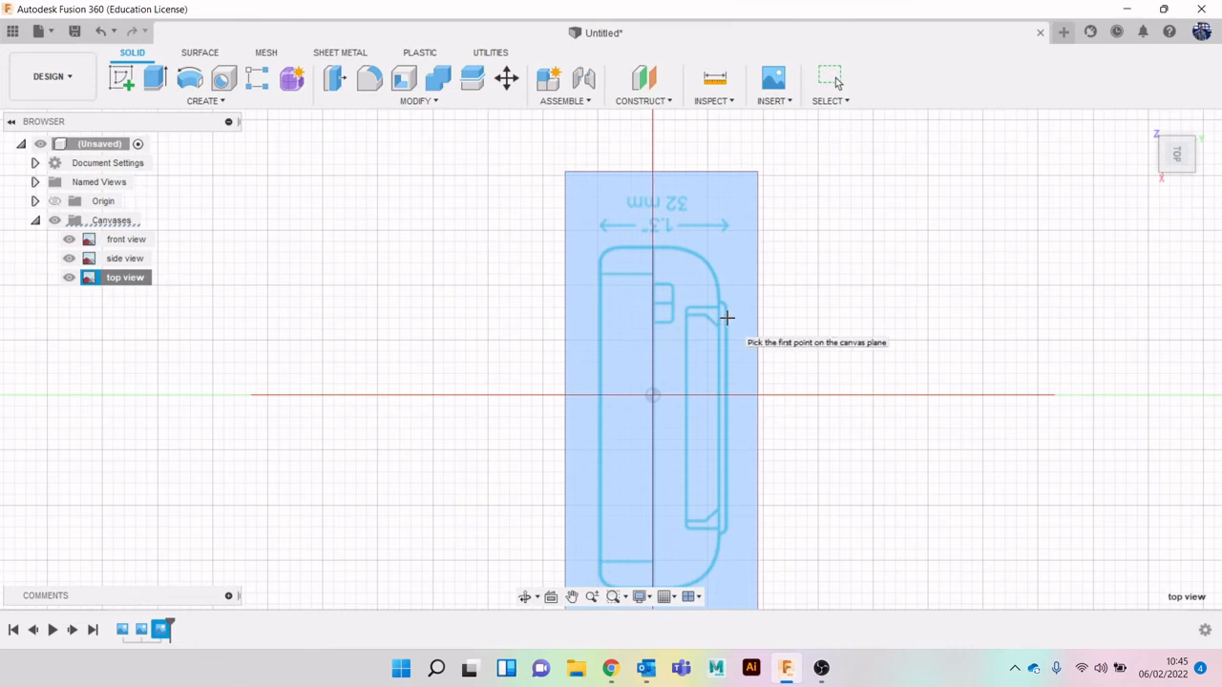
pyautogui.click(725, 317)
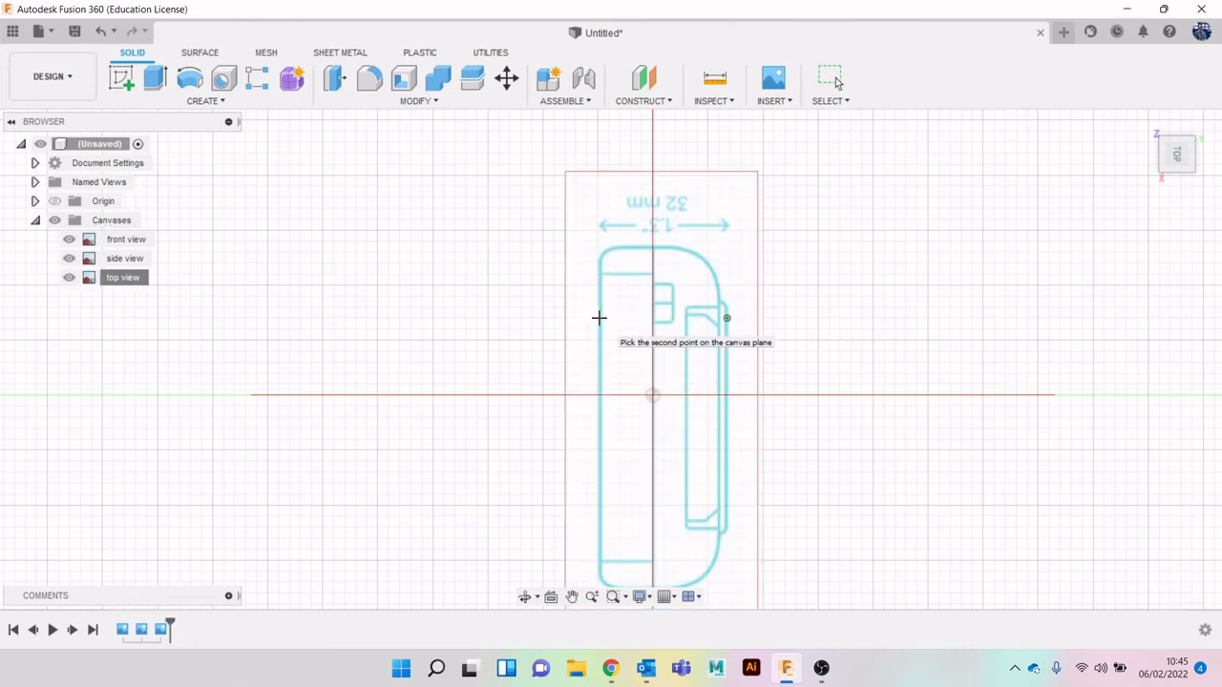
pyautogui.click(726, 317)
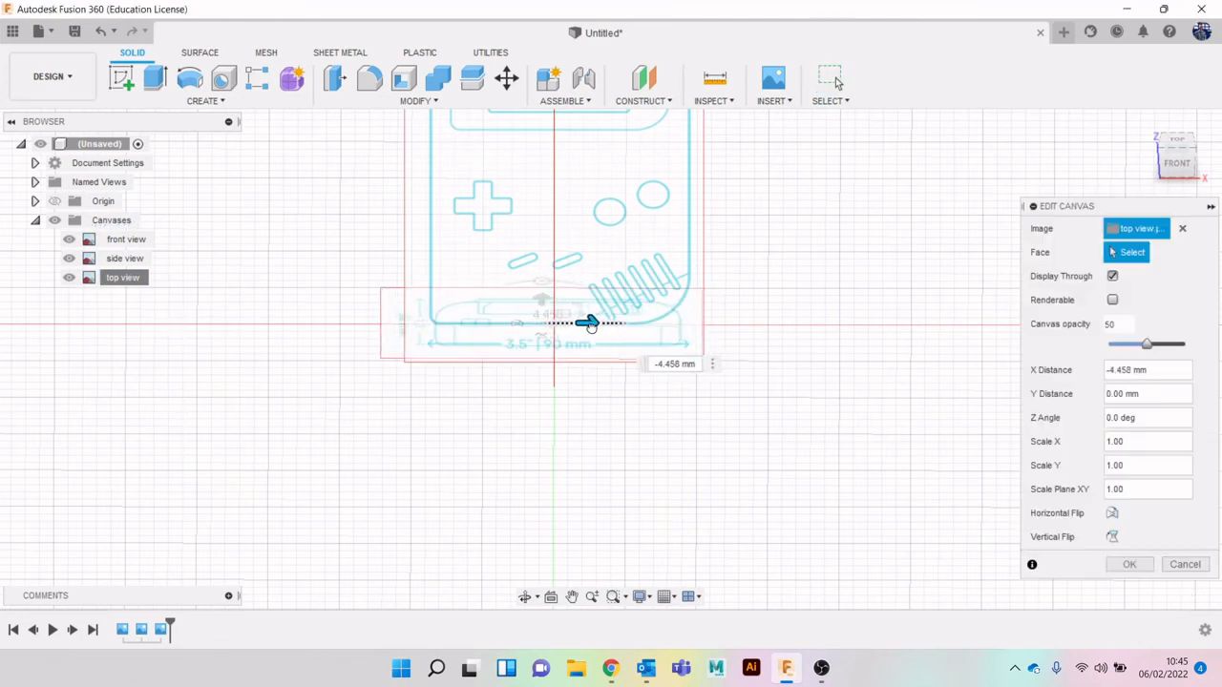
# Step: Move the top-view canvas about -5.57 mm along X to align with the front outline
pyautogui.moveTo(588, 320); pyautogui.dragTo(588, 325)
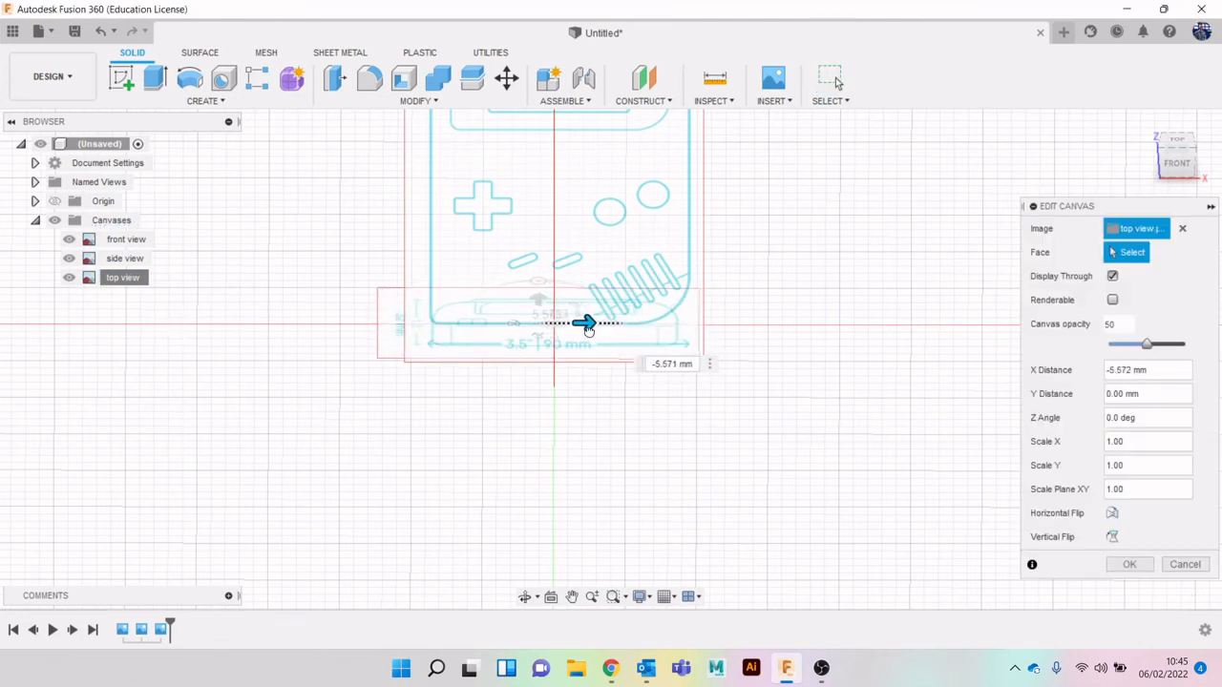